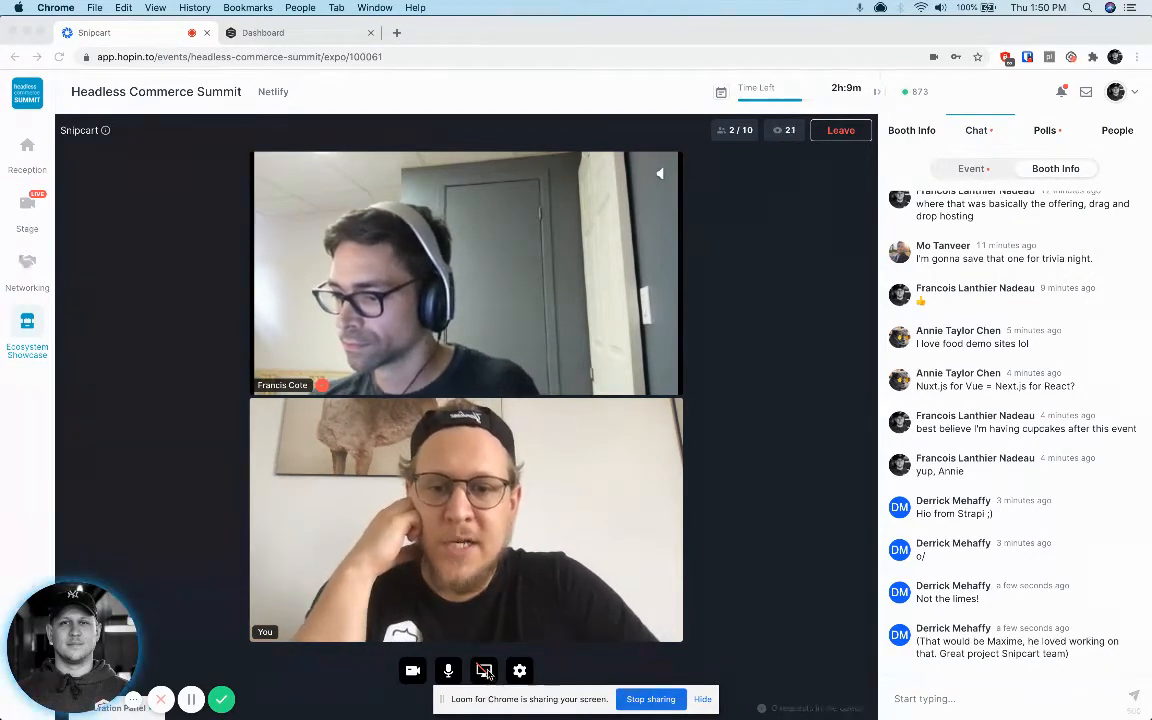
- Share the entire screen, not a single window, into the Hopin booth call
click(484, 670)
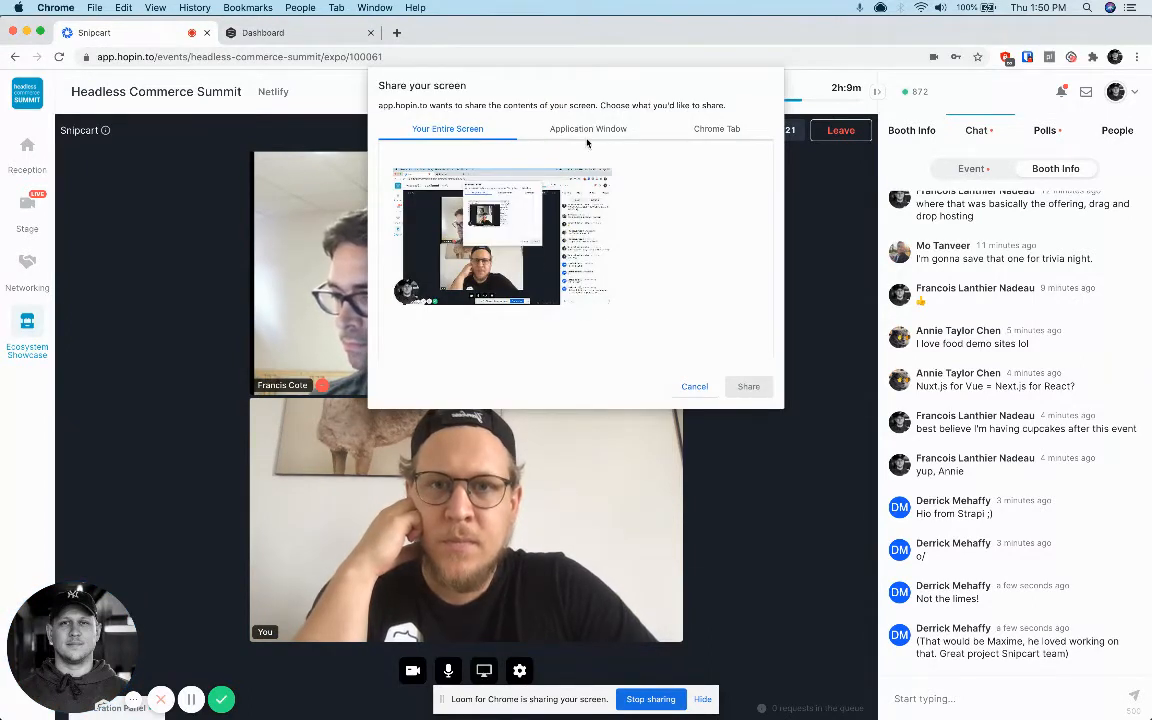
click(588, 128)
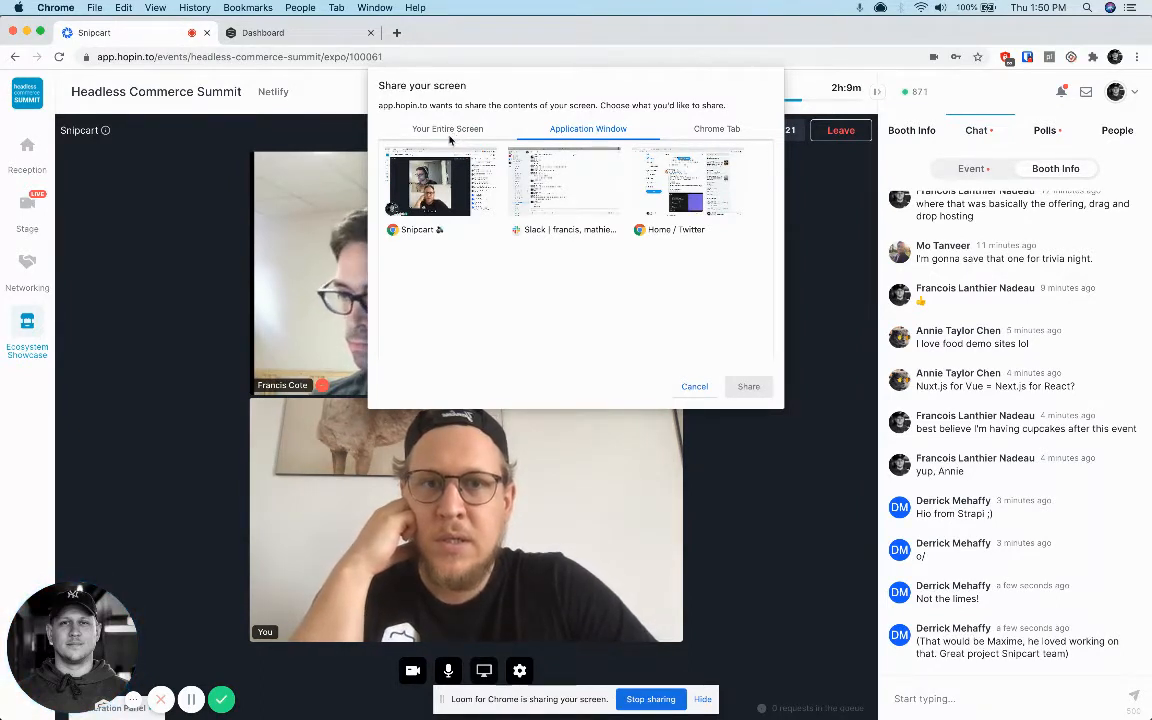
click(447, 128)
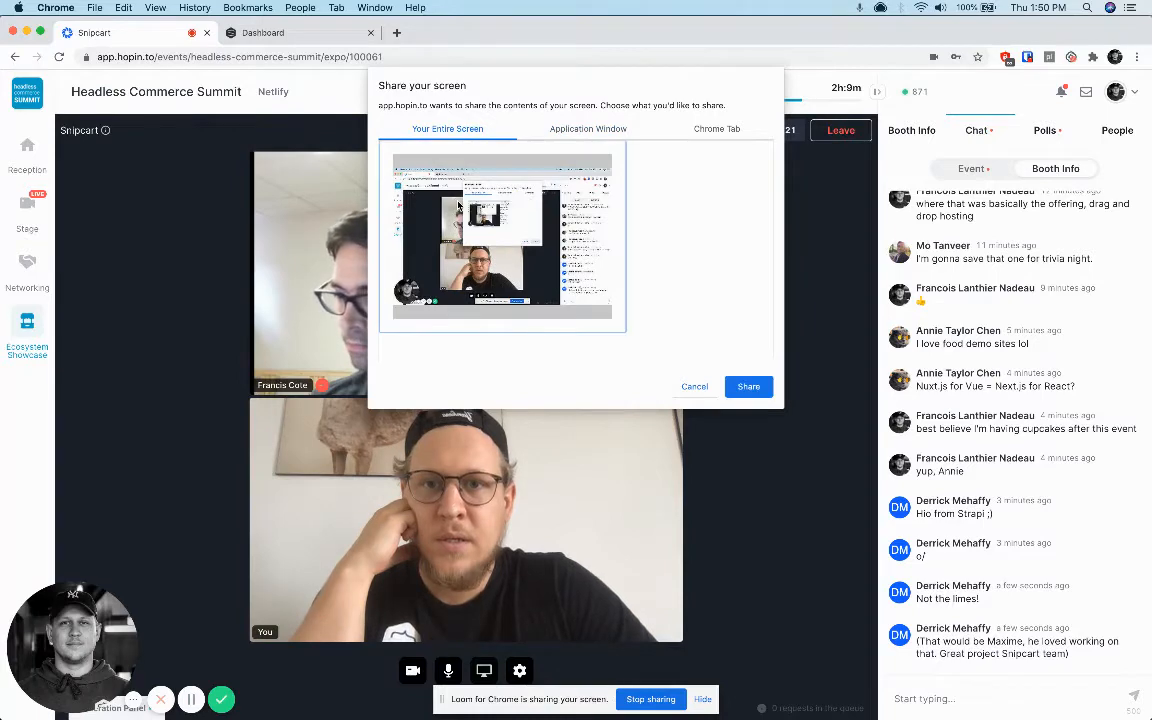
click(748, 386)
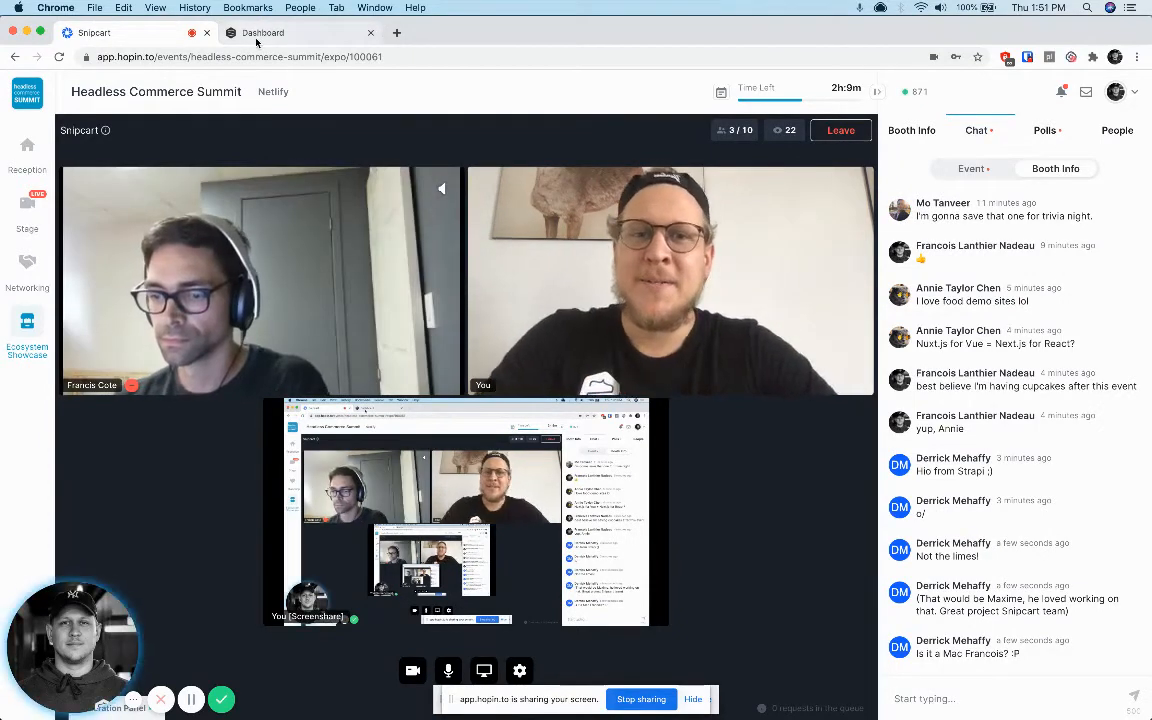
- Review the Snipcart dashboard sales stats, then view the orders list CAKE2–CAKE7
click(263, 32)
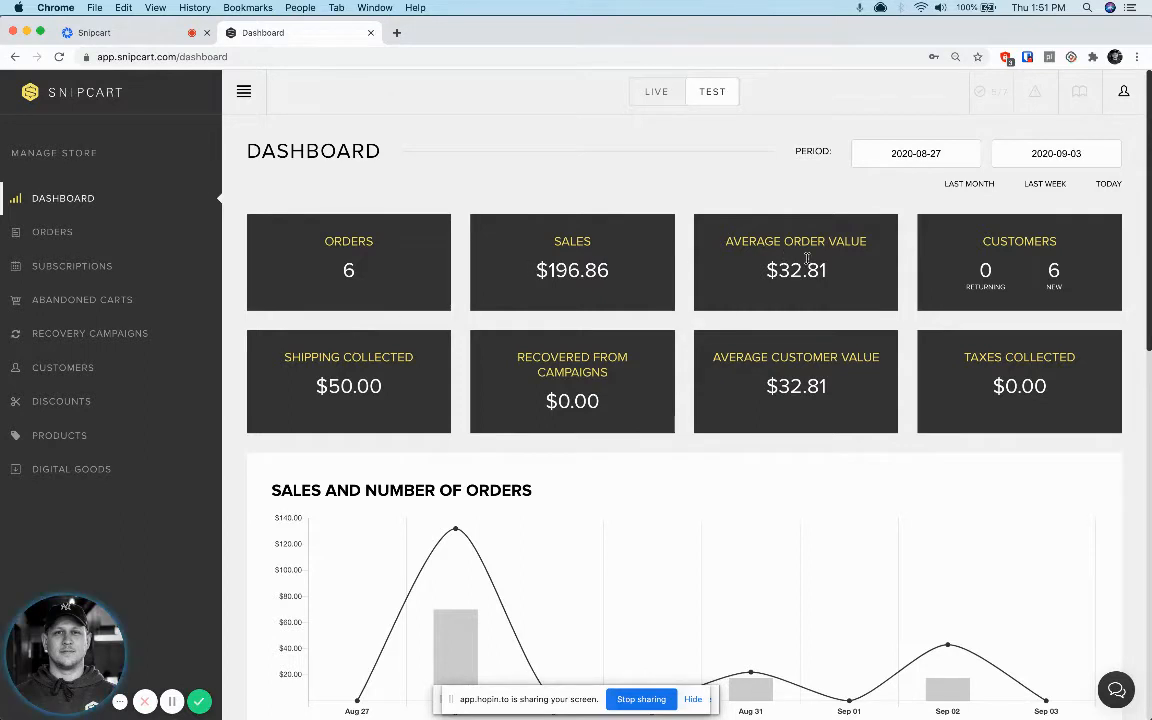
mouse_move(580, 337)
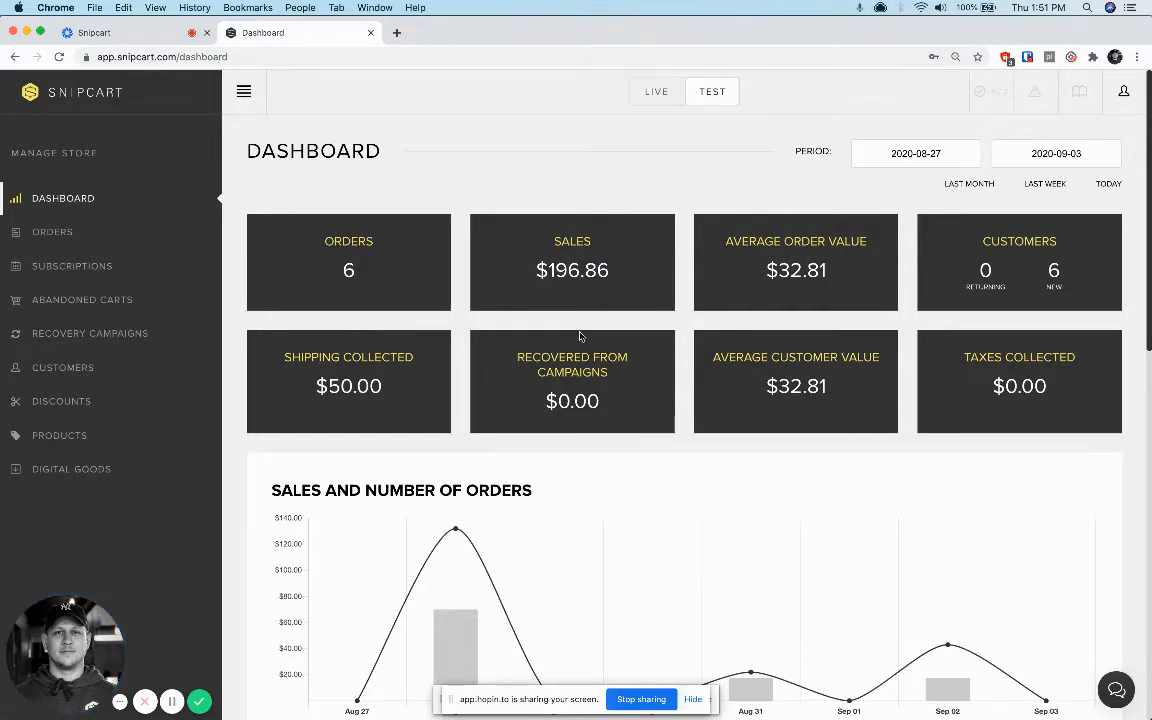
scroll(down, 3)
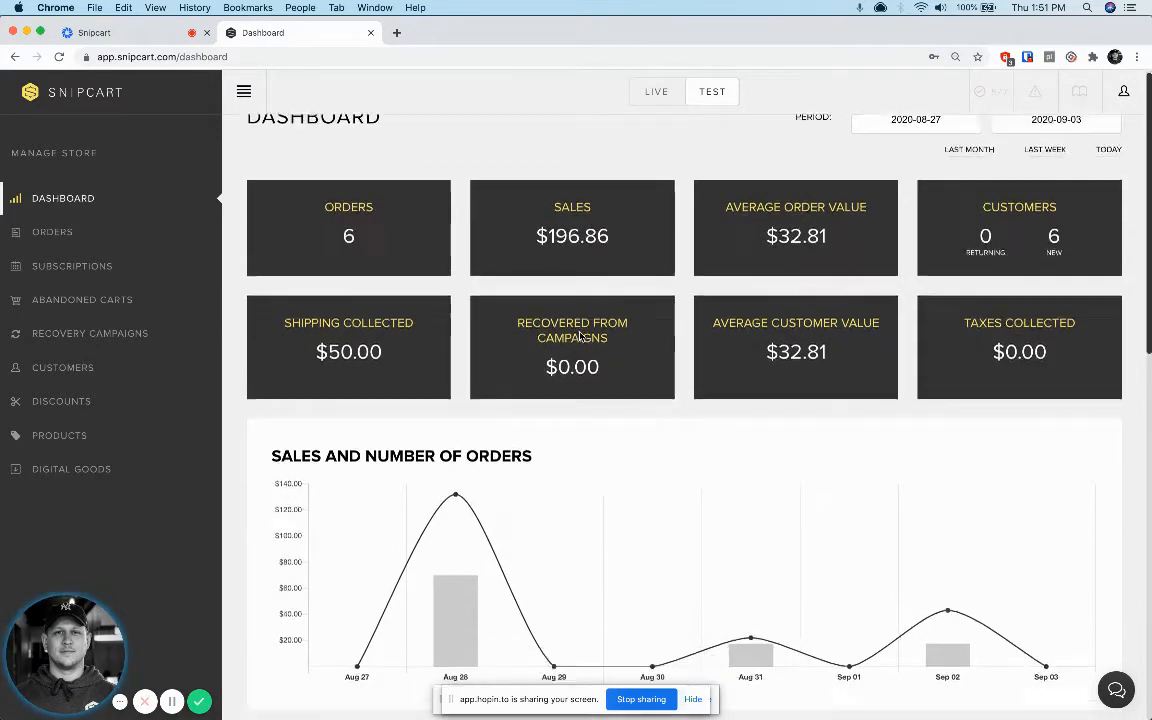
scroll(down, 3)
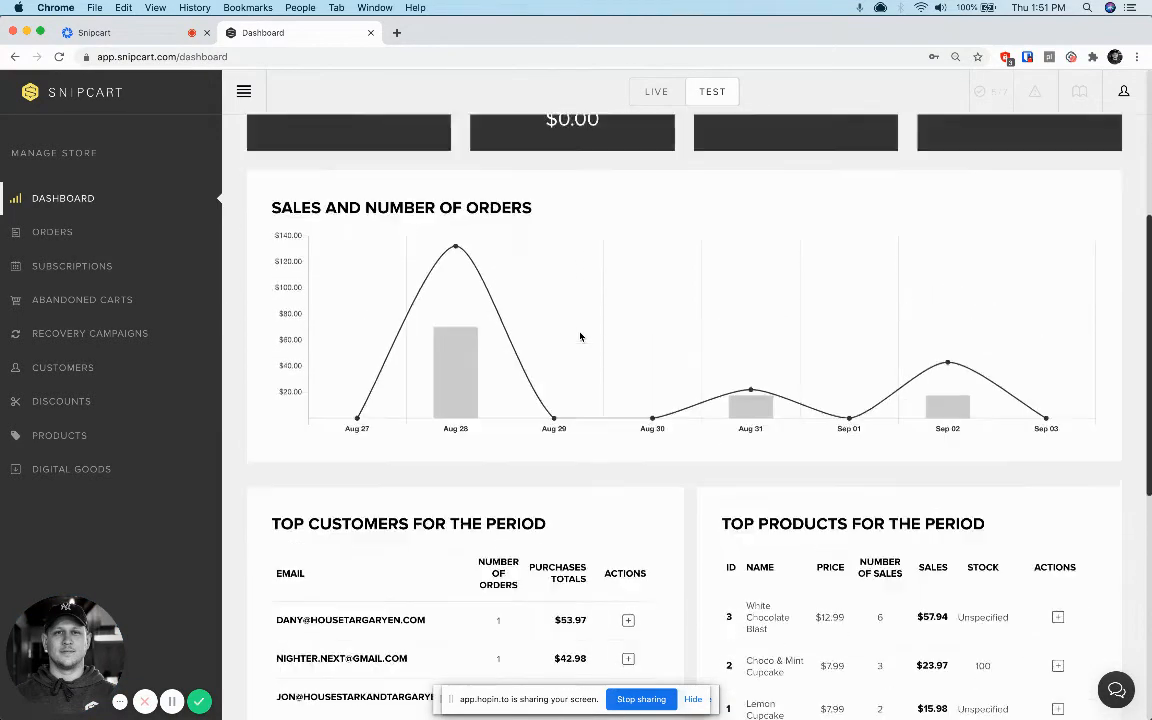
click(52, 232)
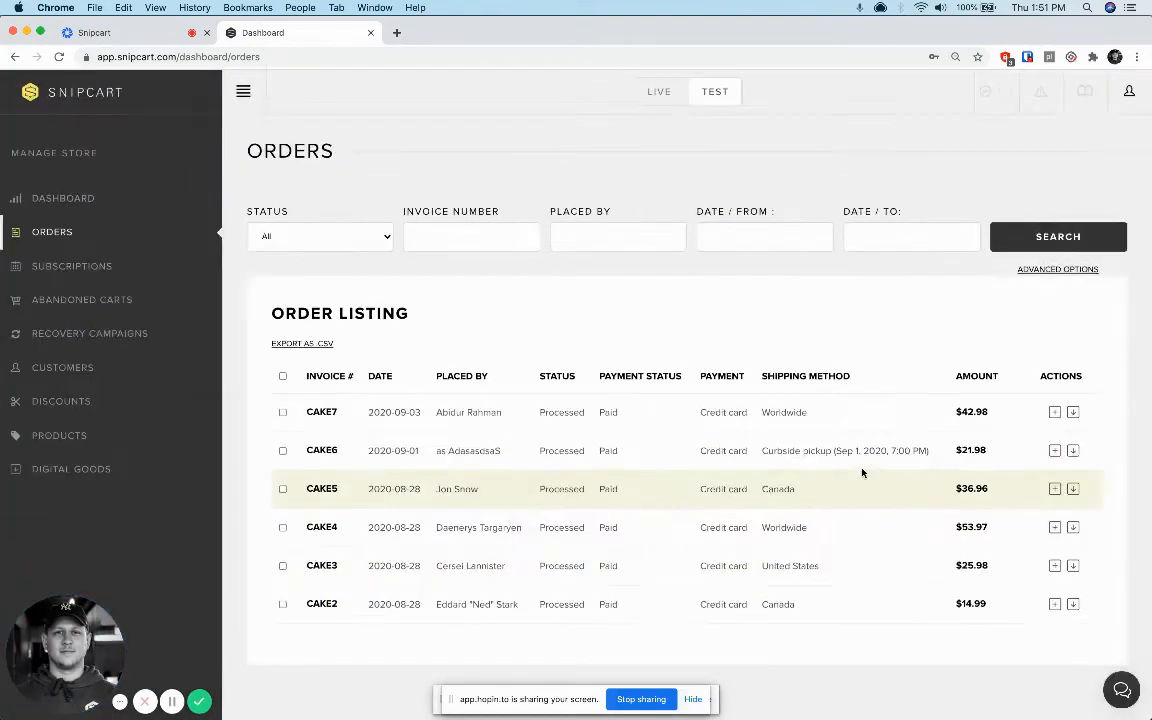
- Open order CAKE5 and start a refund, then cancel it
click(457, 488)
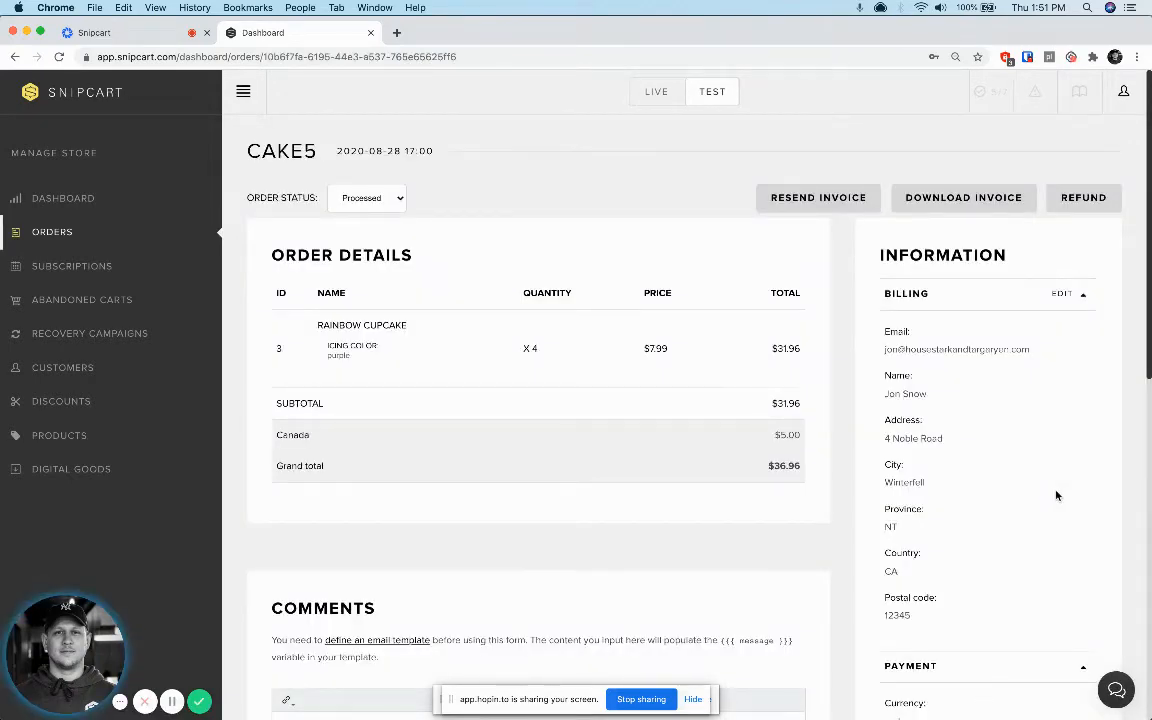
scroll(down, 3)
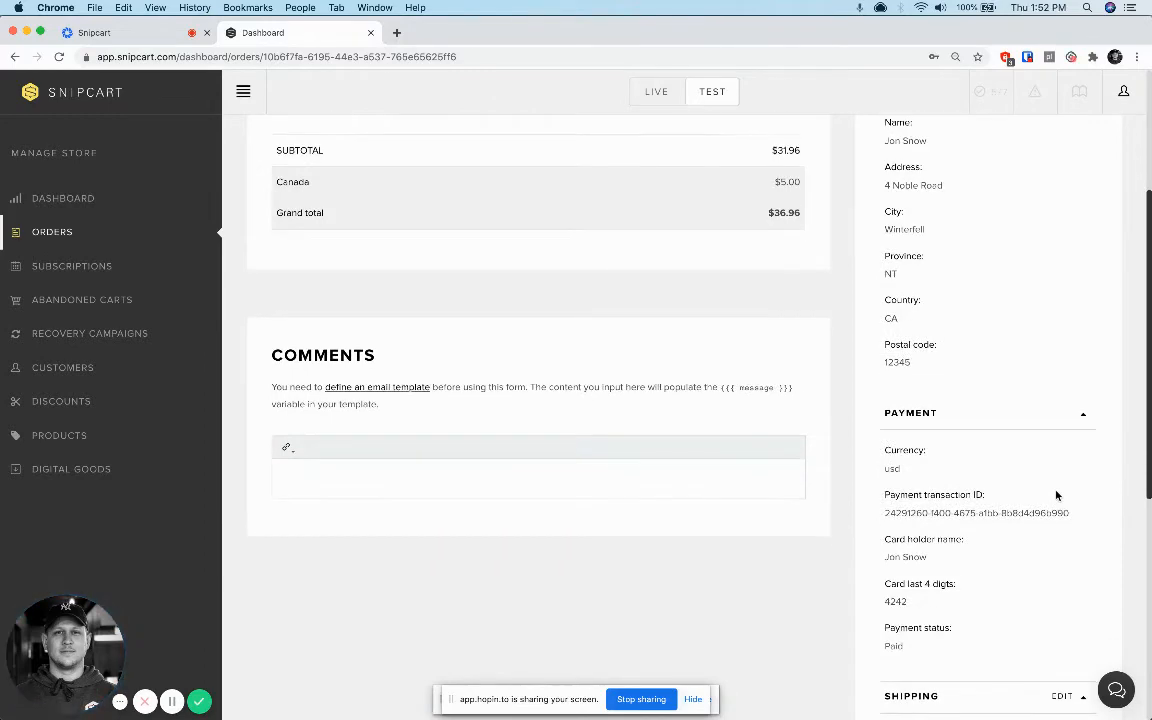
scroll(down, 3)
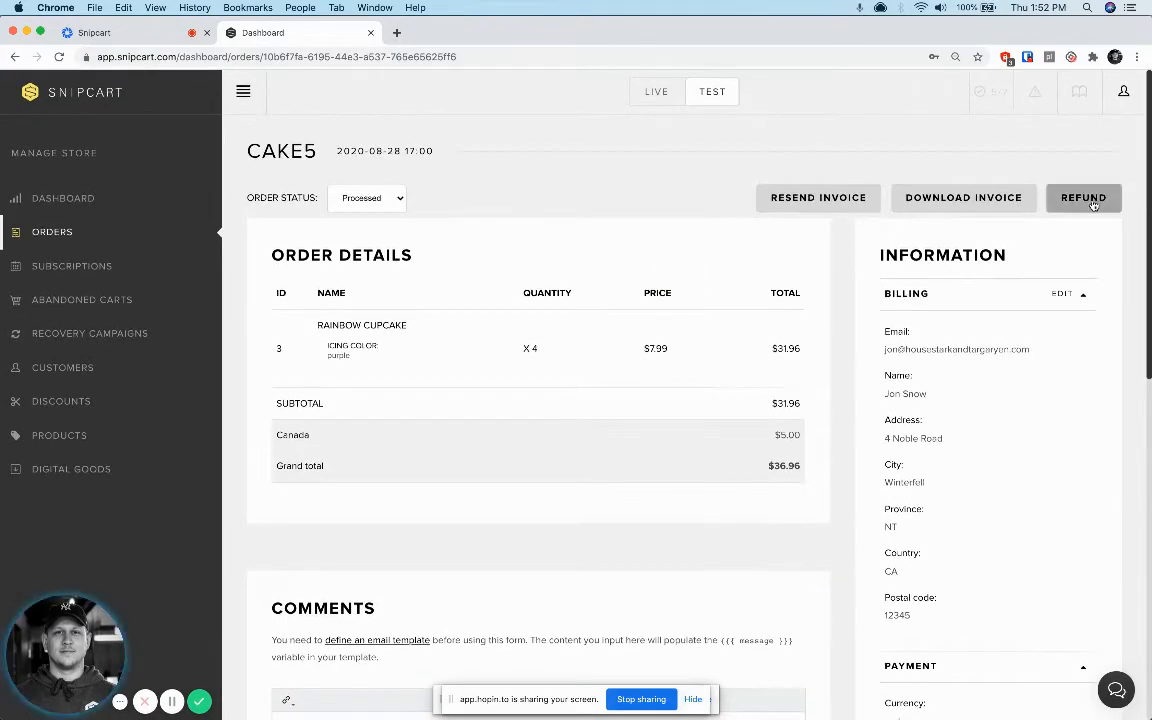
click(1083, 197)
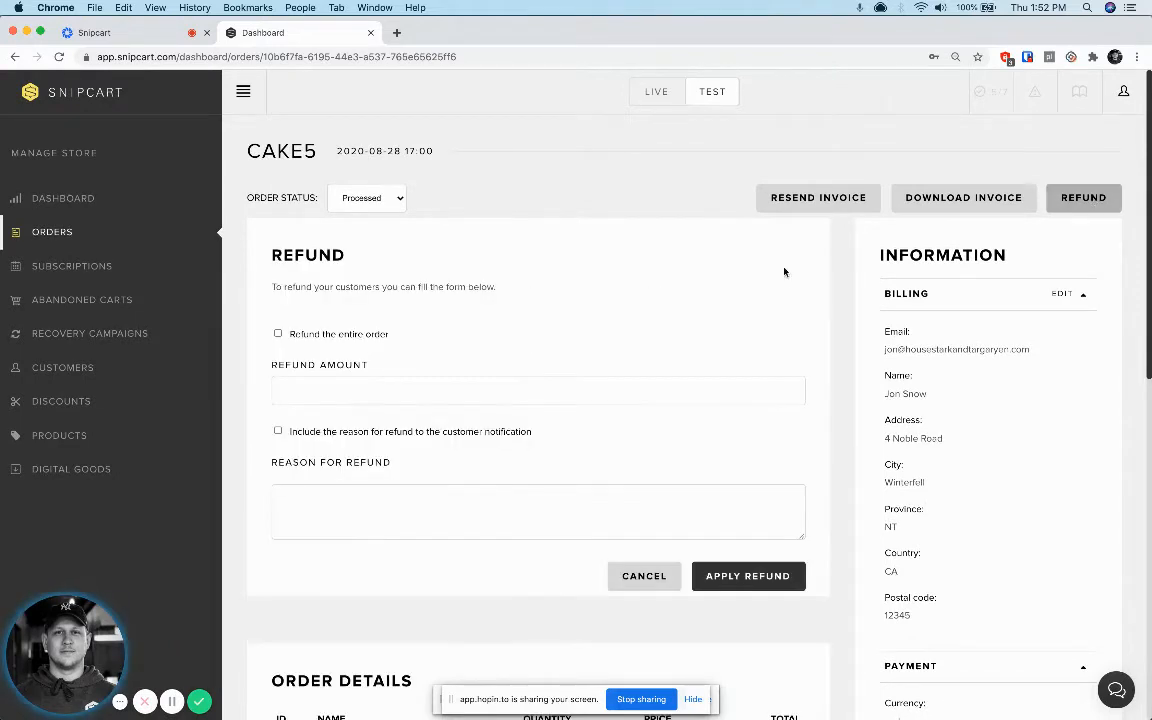
mouse_move(411, 379)
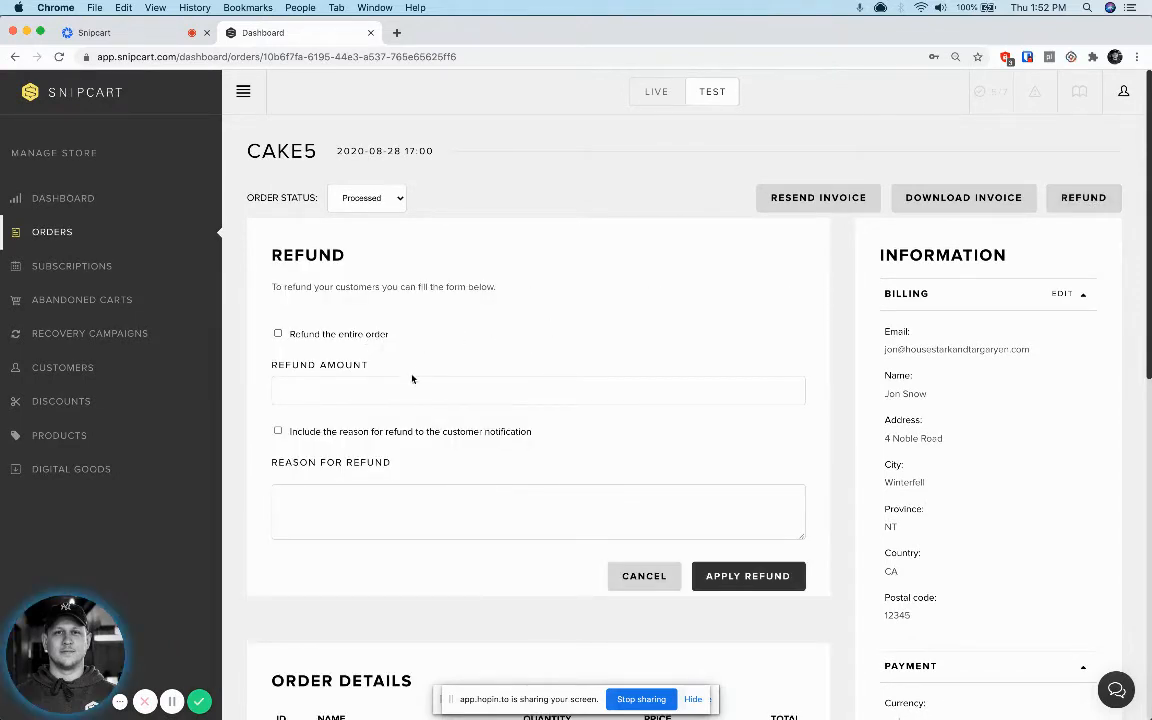
click(644, 575)
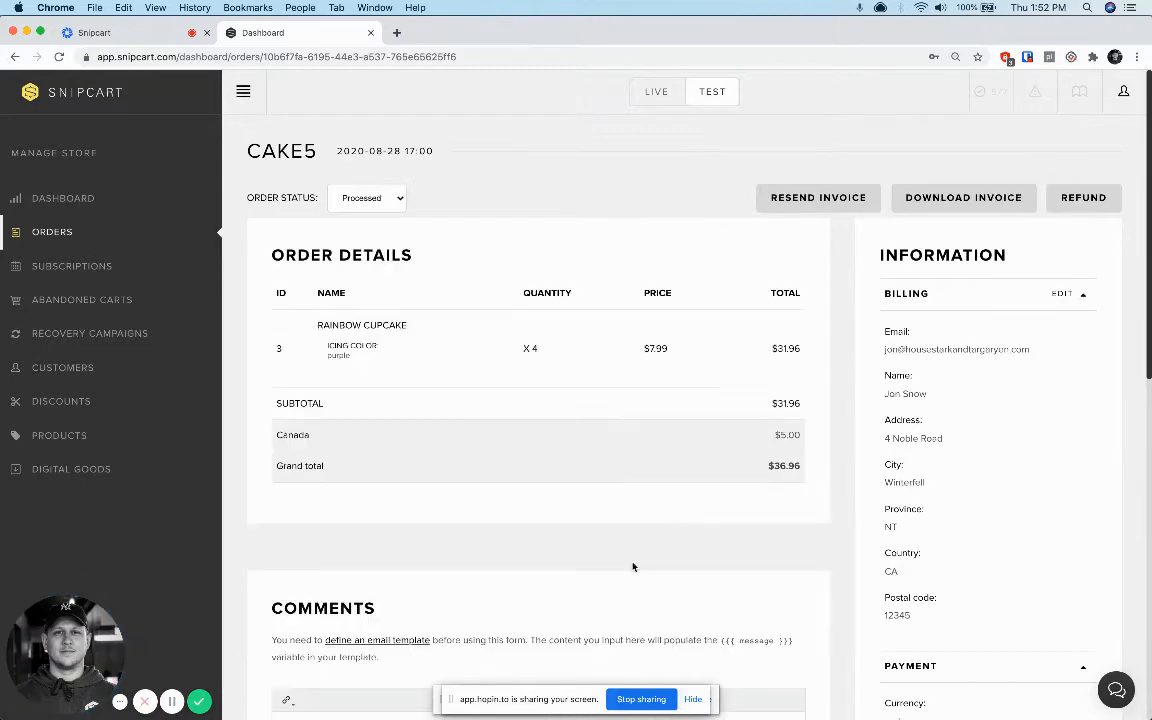
- Keep CAKE5's status as Processed and view the empty Subscriptions page
scroll(down, 3)
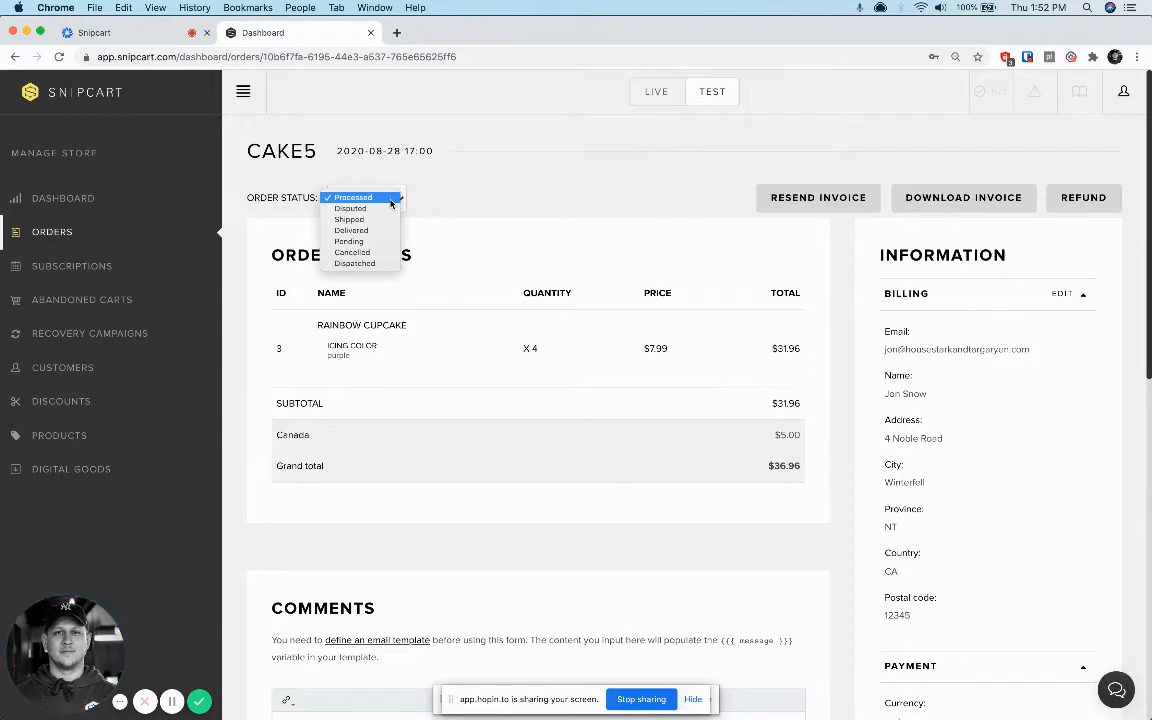
click(352, 197)
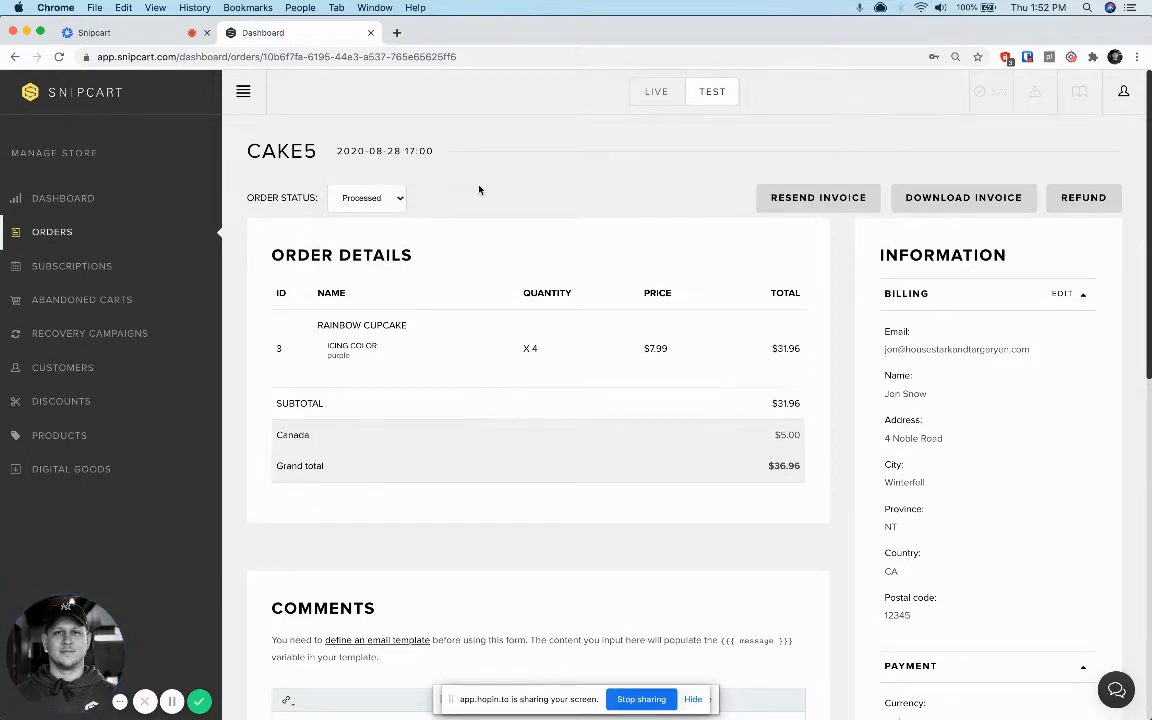
click(72, 265)
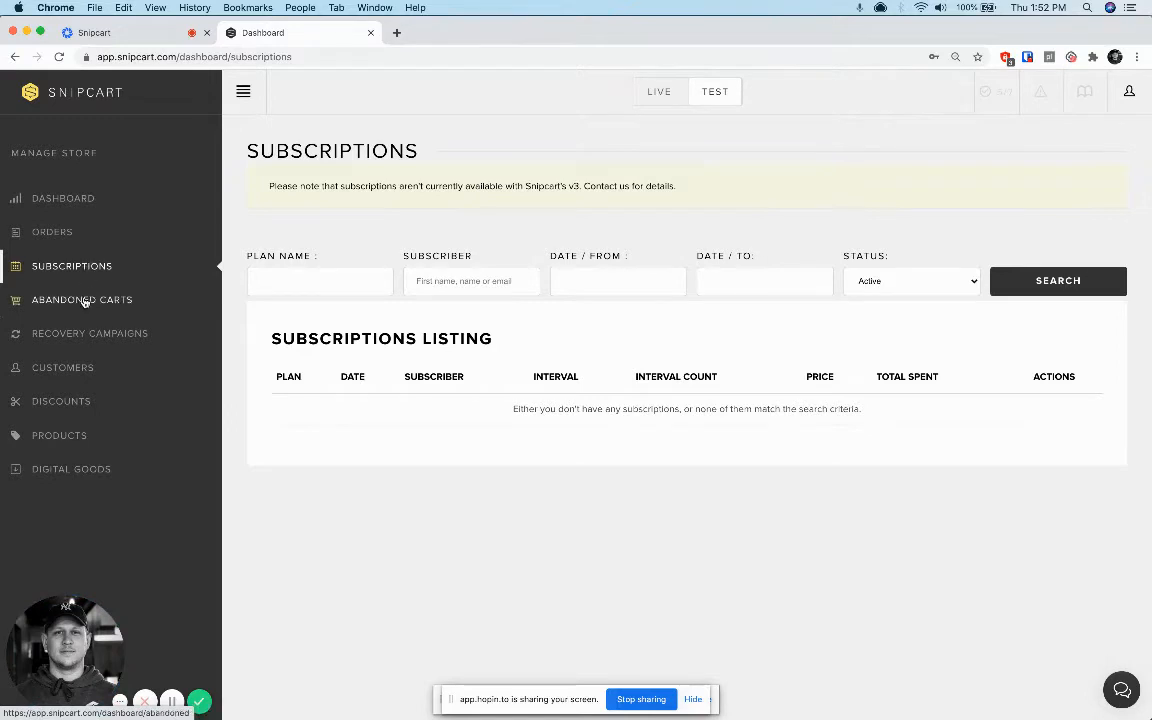
- View abandoned carts, then the Early Cart Drops recovery campaign
click(82, 299)
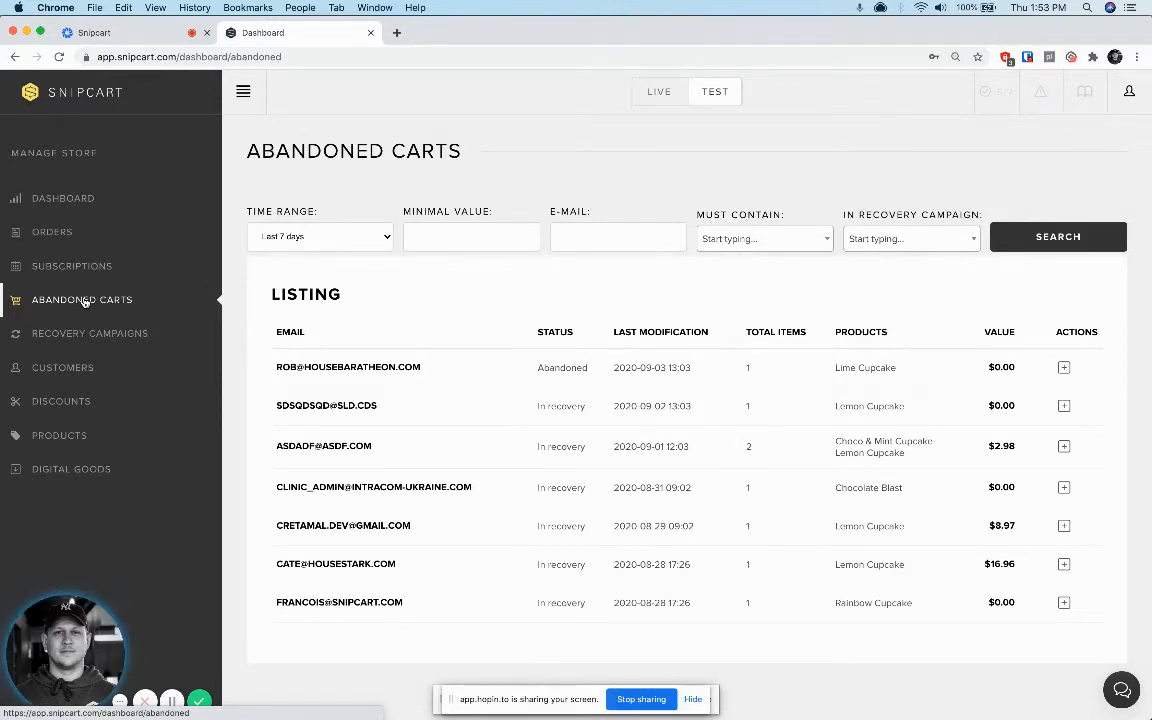
mouse_move(175, 453)
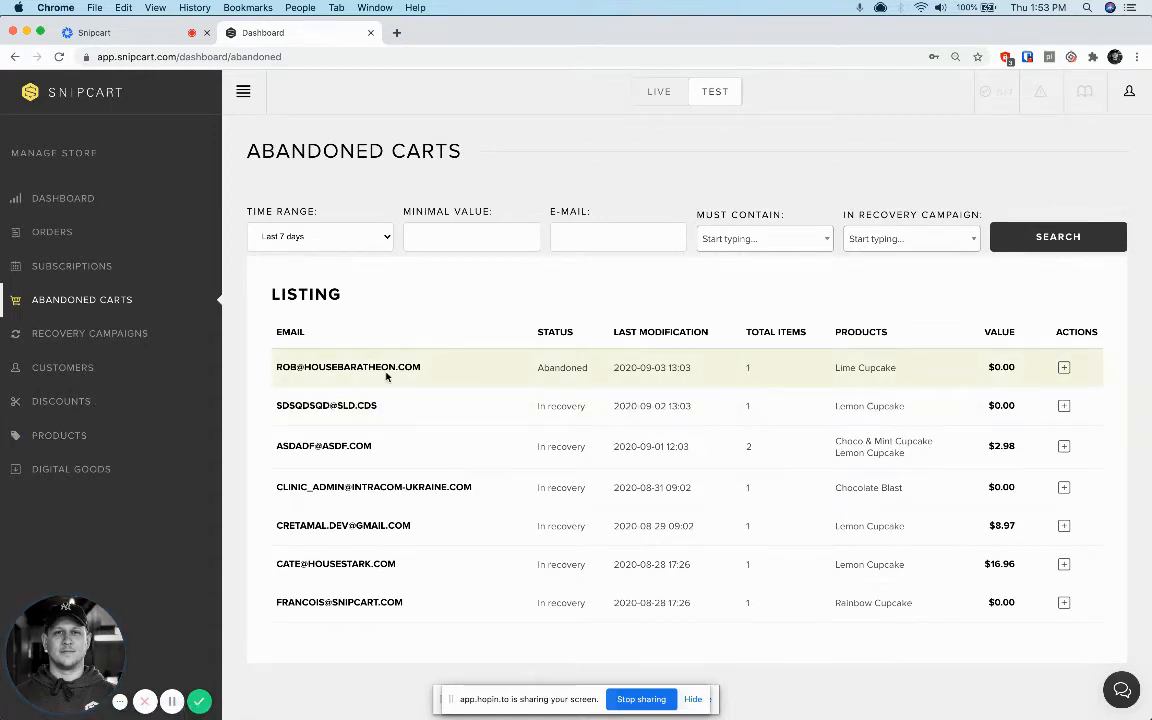
mouse_move(243, 337)
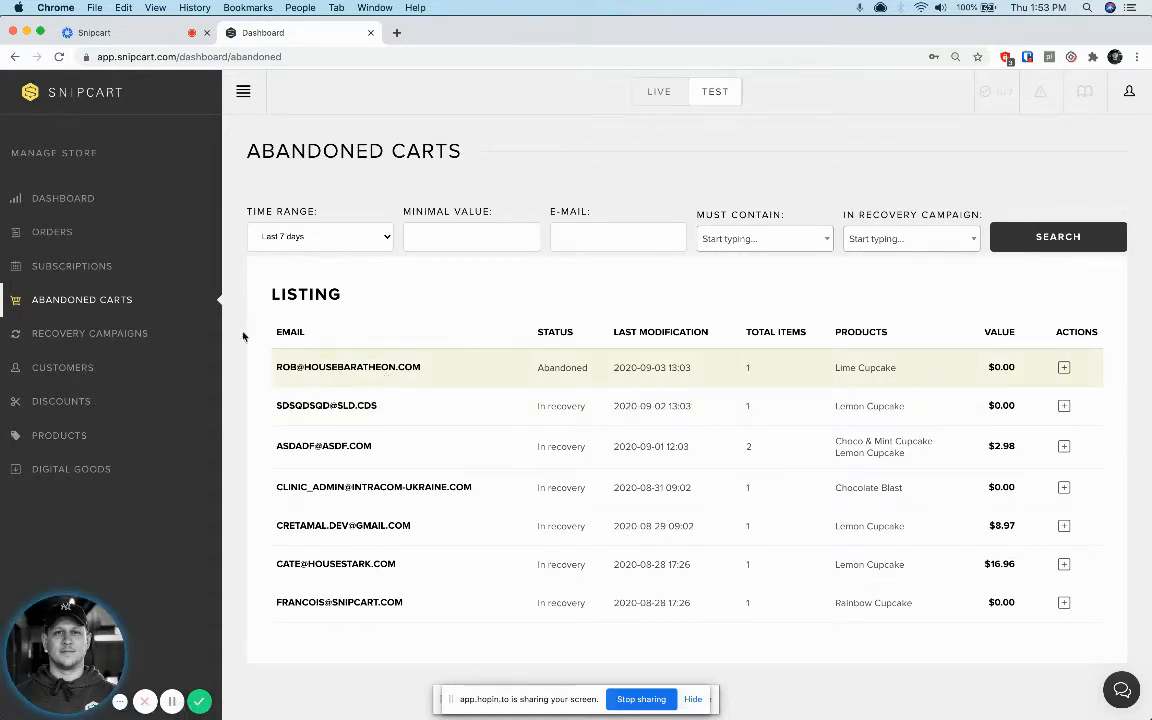
click(90, 333)
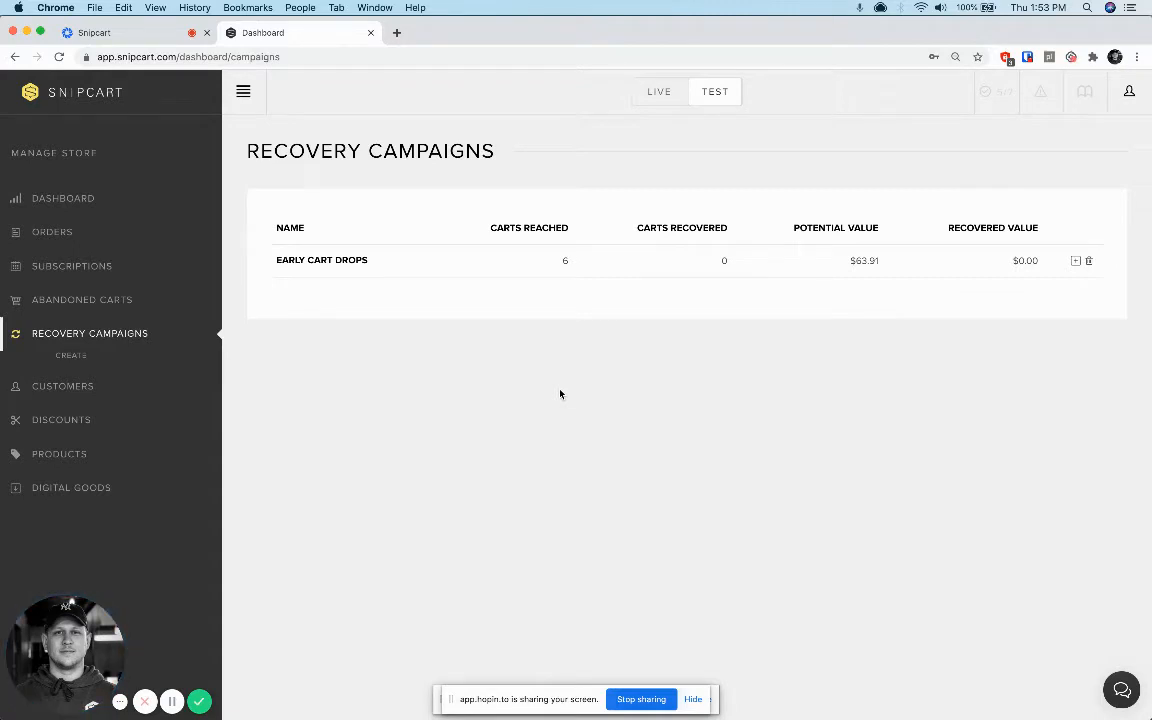
mouse_move(365, 250)
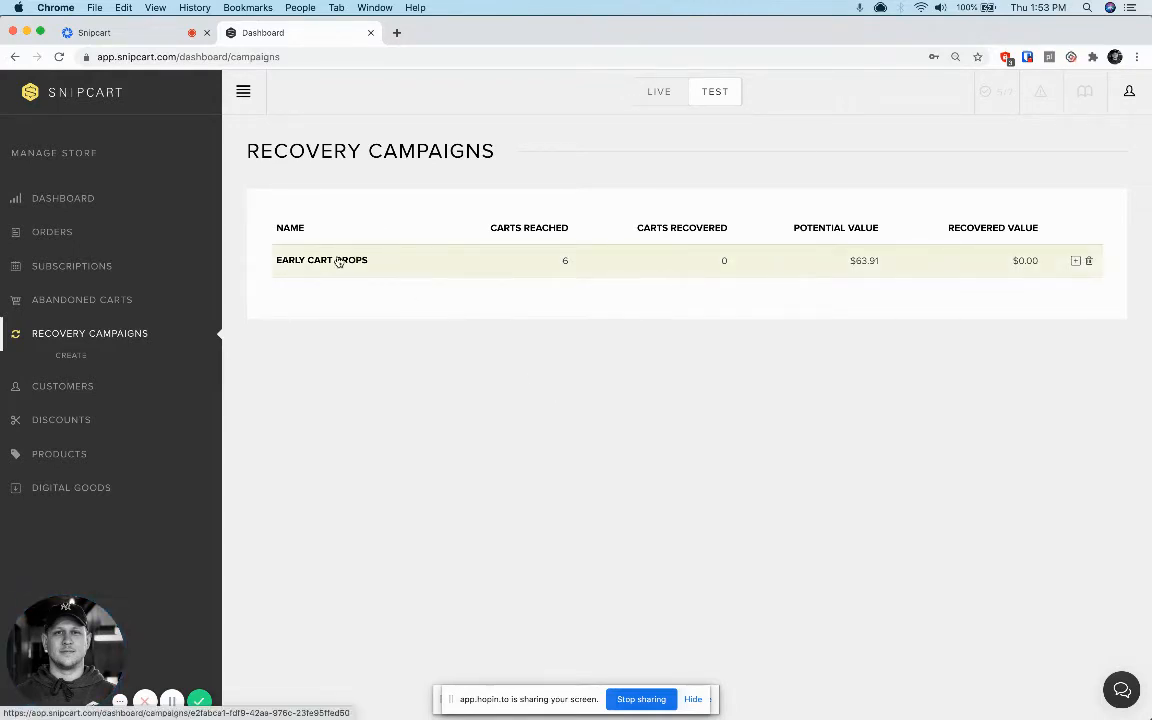
click(321, 260)
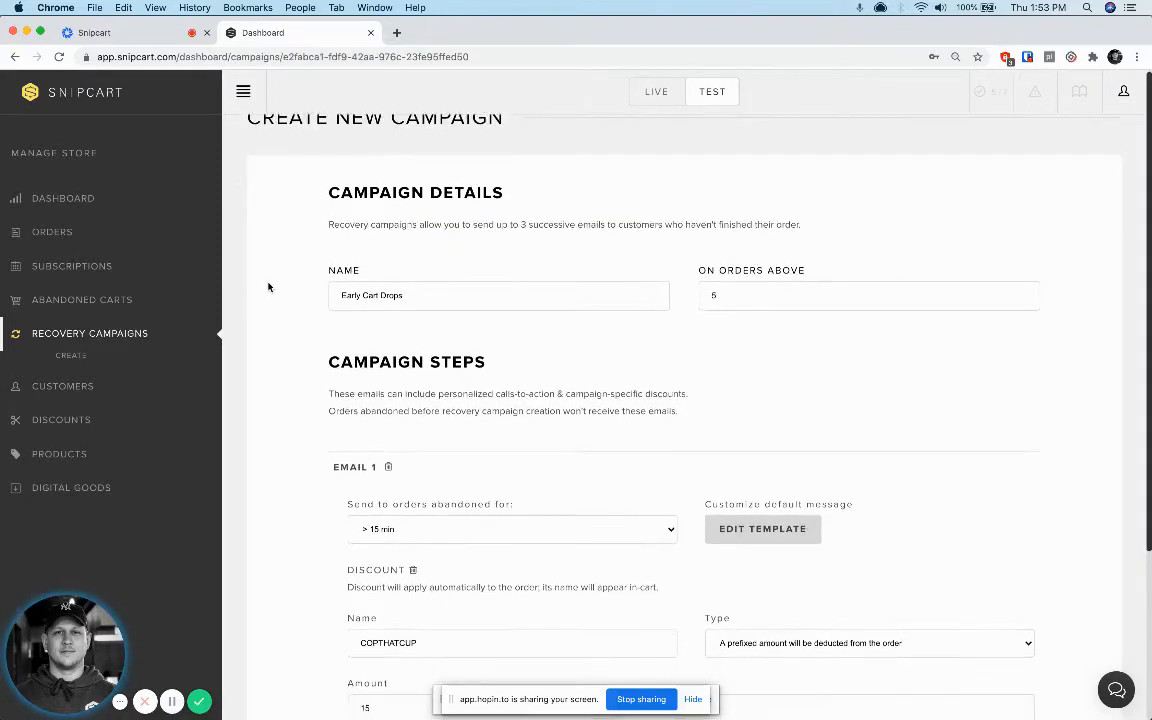
scroll(down, 3)
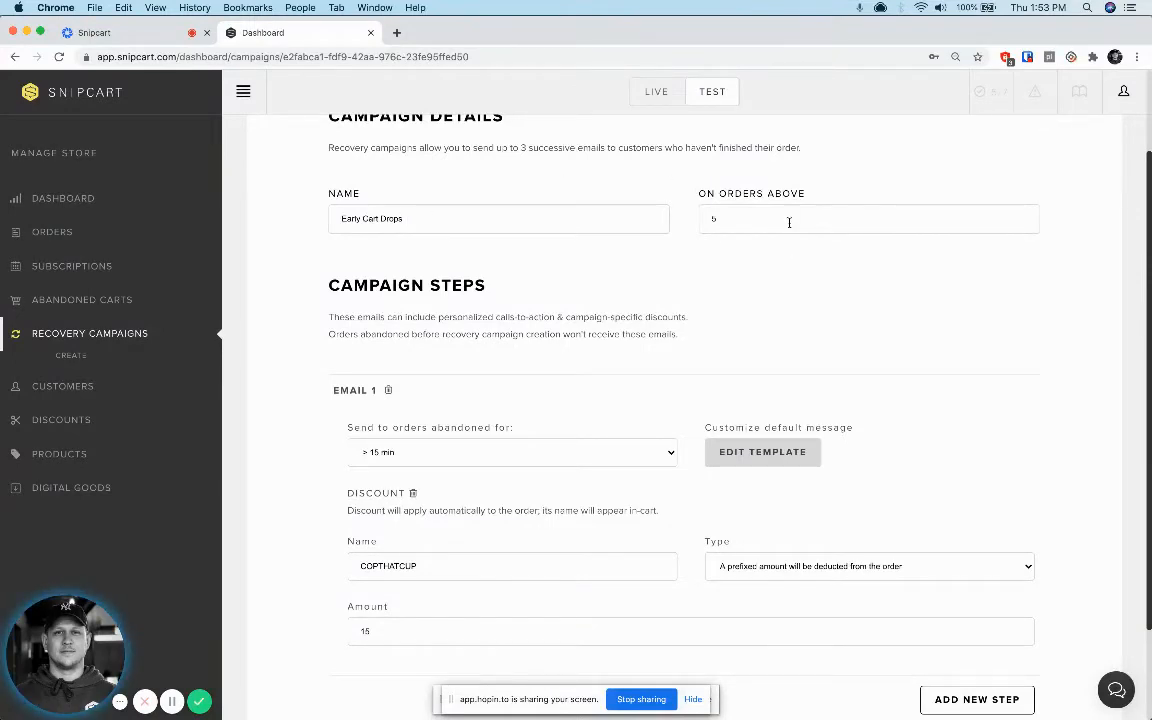
scroll(down, 3)
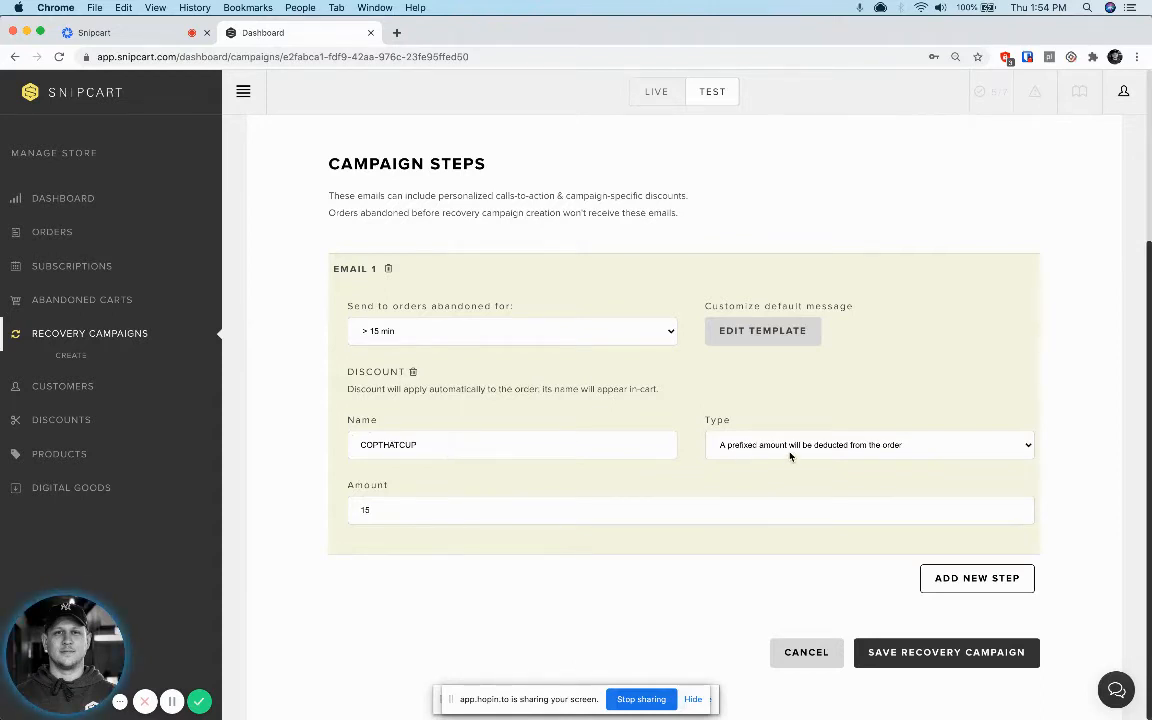
mouse_move(796, 459)
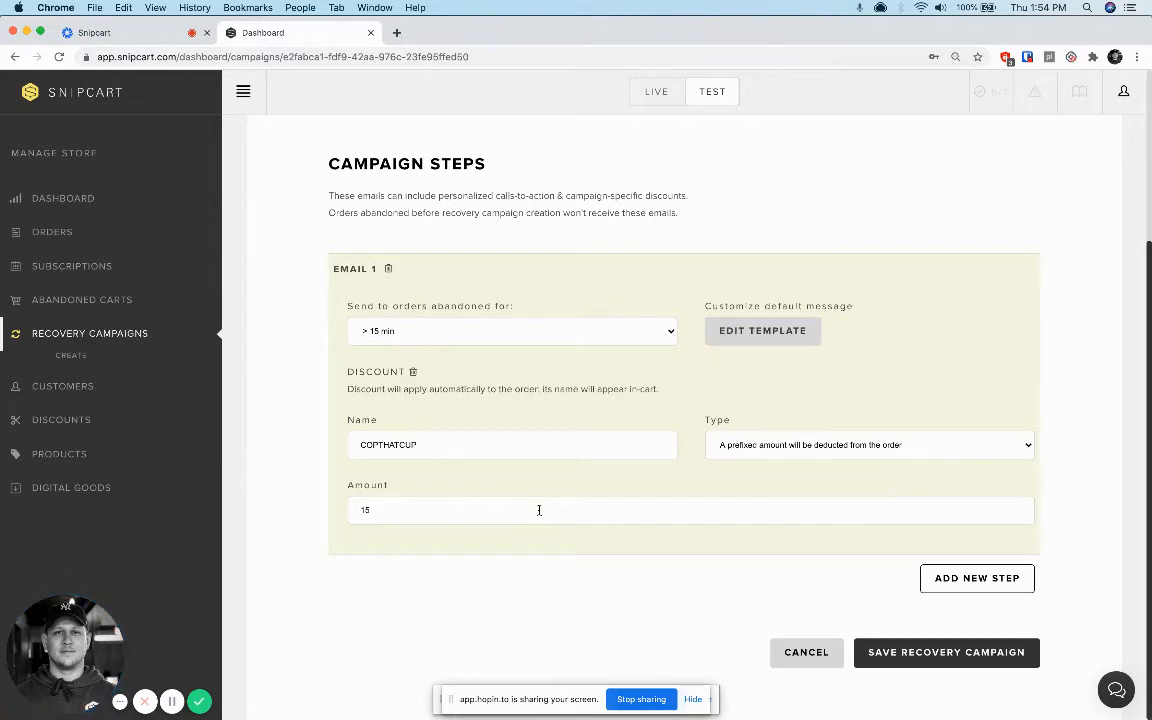
mouse_move(638, 380)
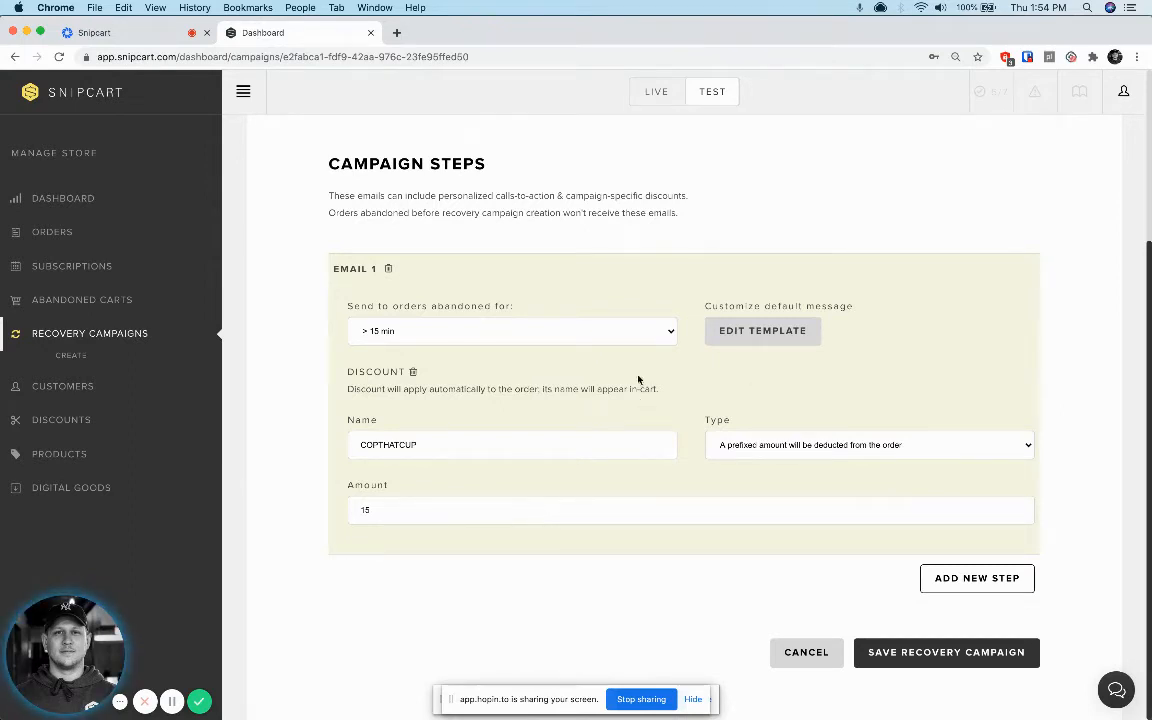
mouse_move(762, 330)
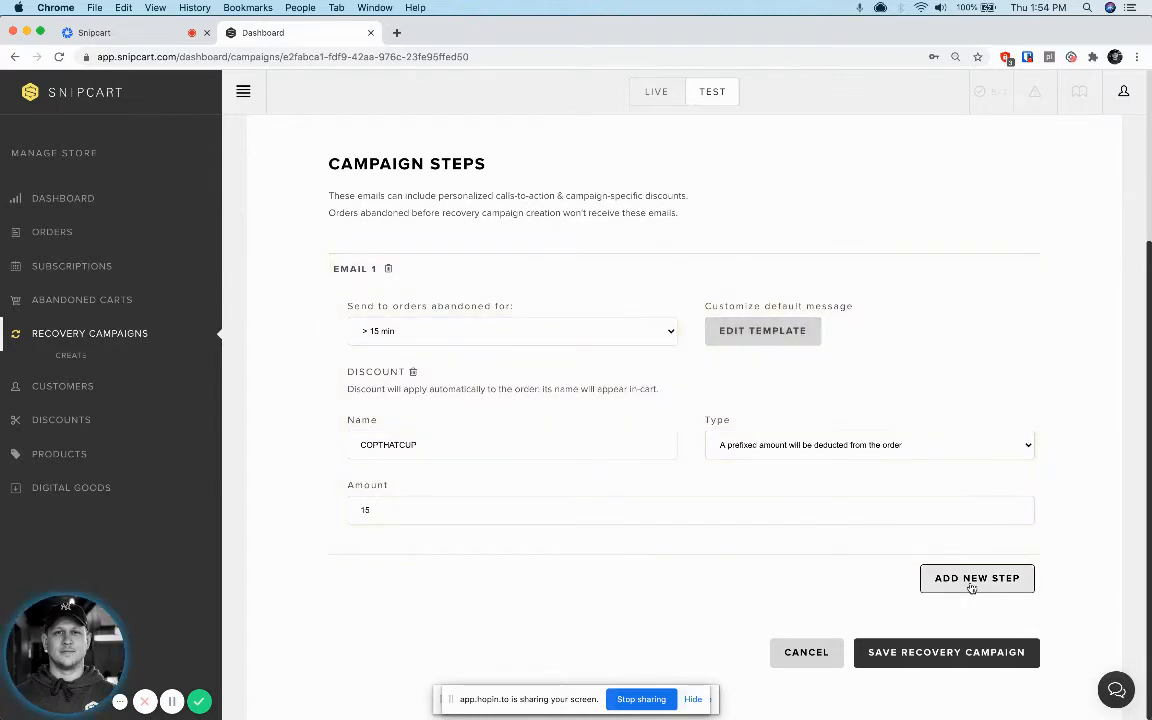
- Draft a second email step after > 2 days with a discount, then discard changes
click(977, 578)
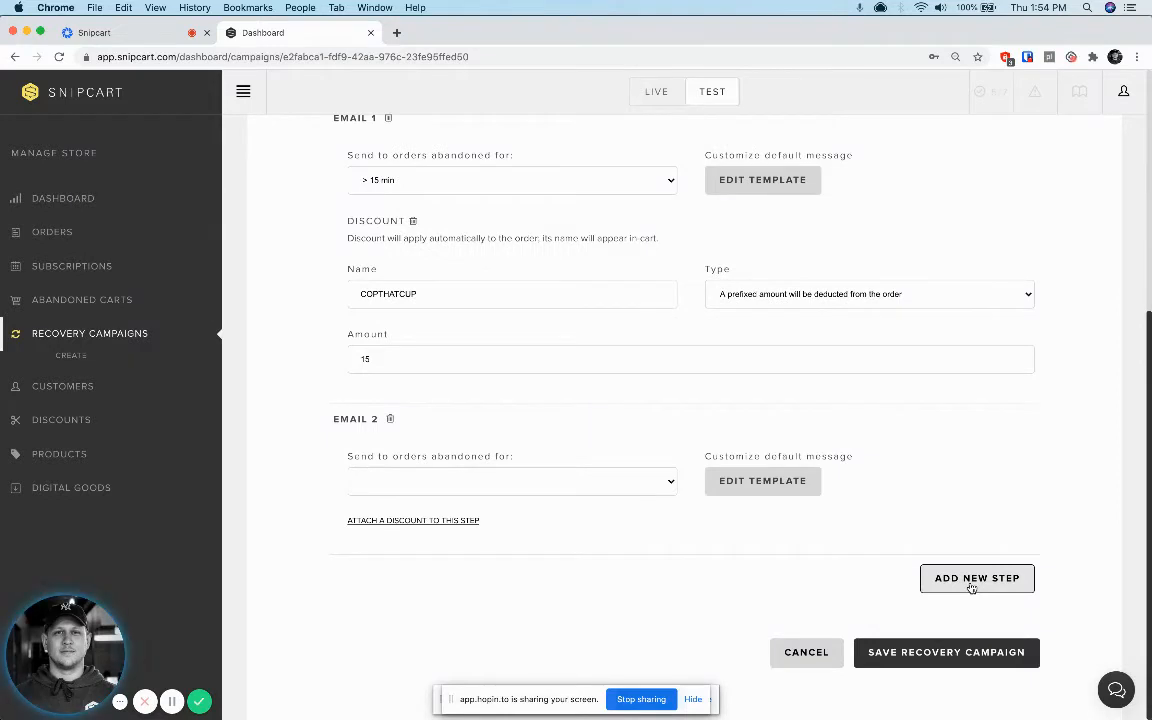
mouse_move(401, 495)
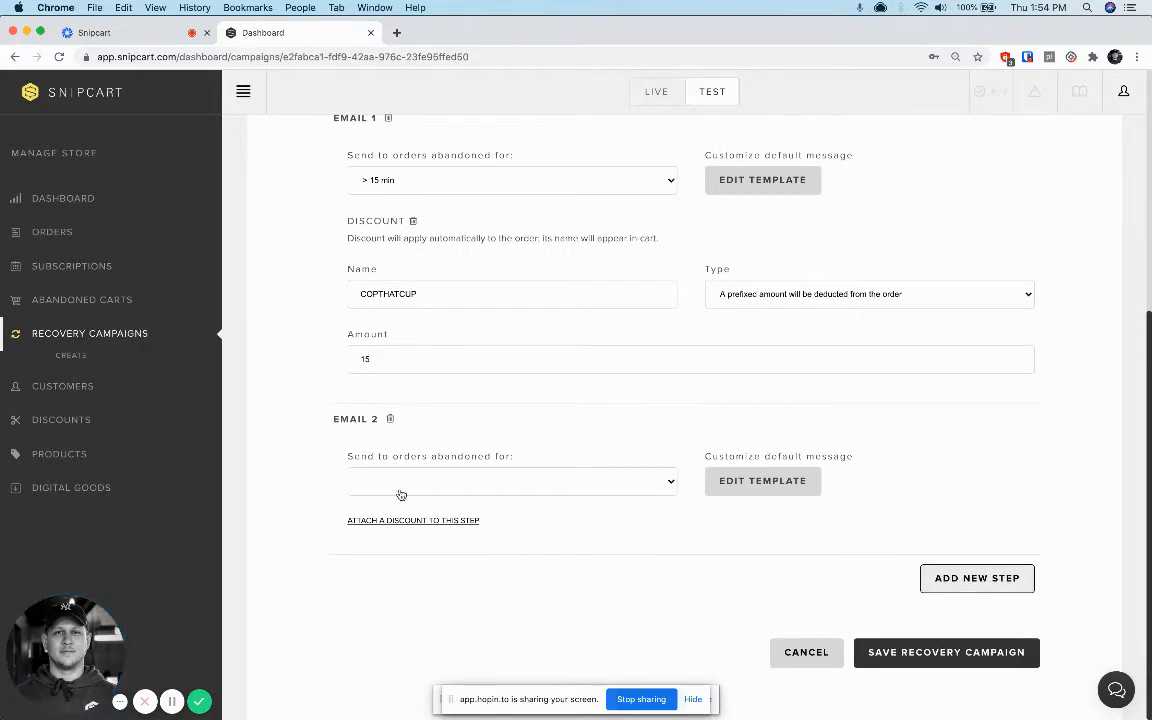
click(511, 481)
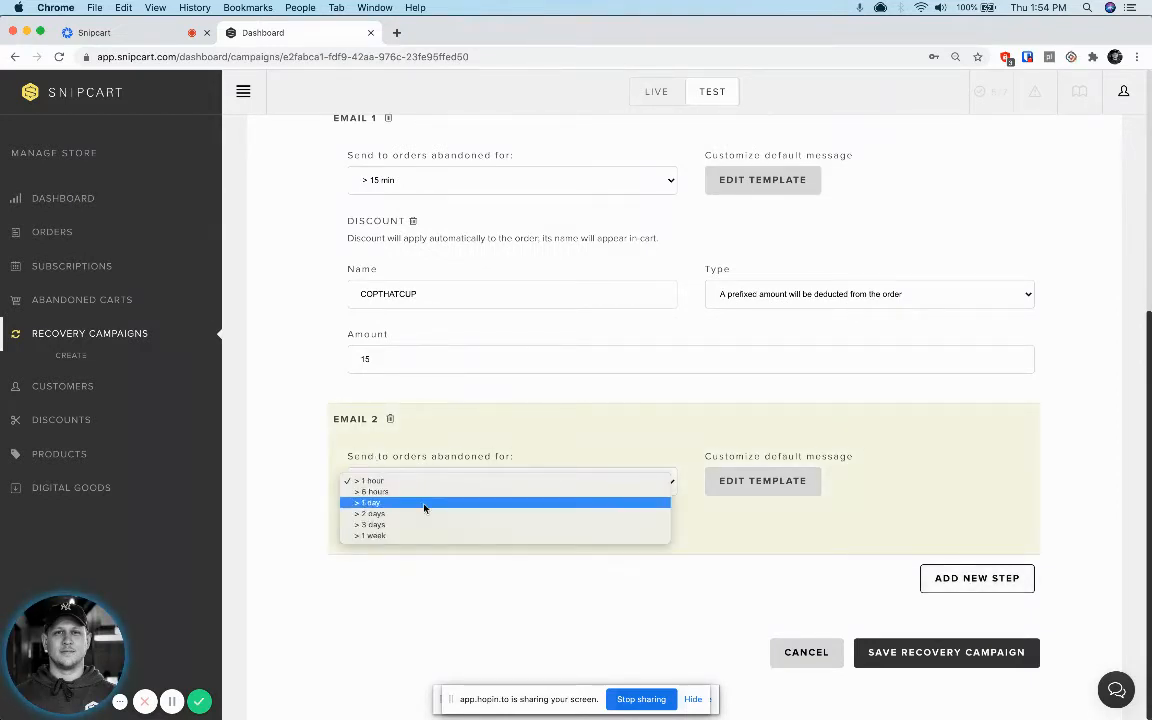
click(371, 513)
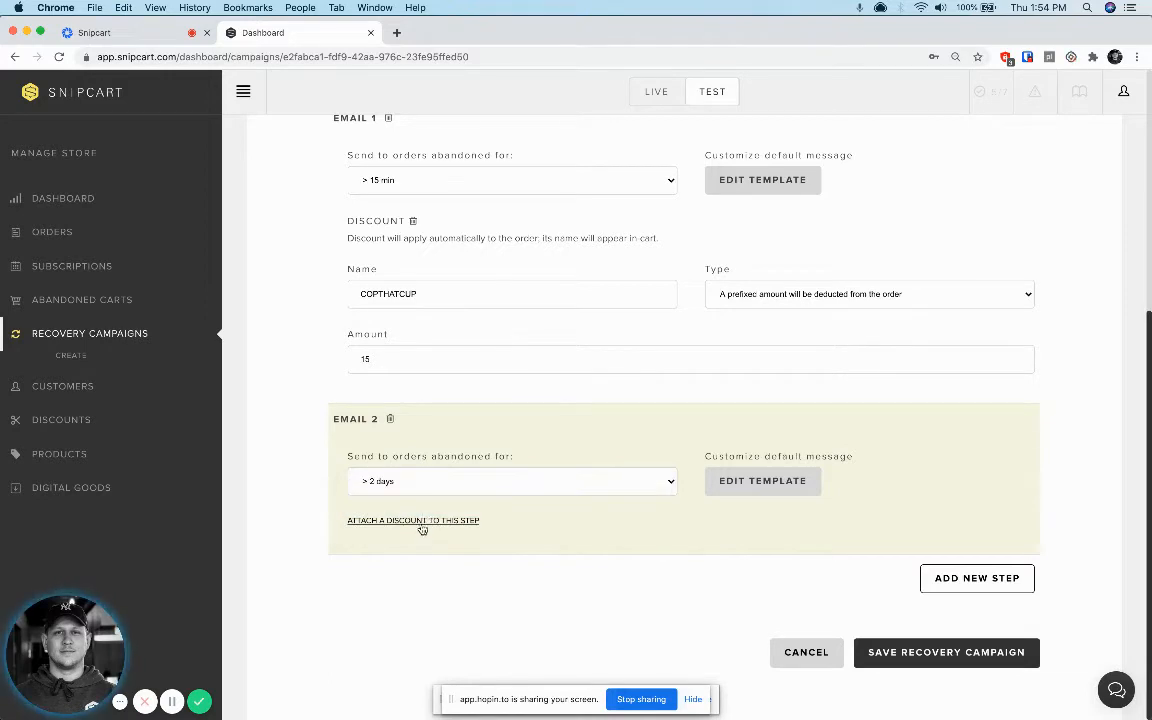
click(413, 520)
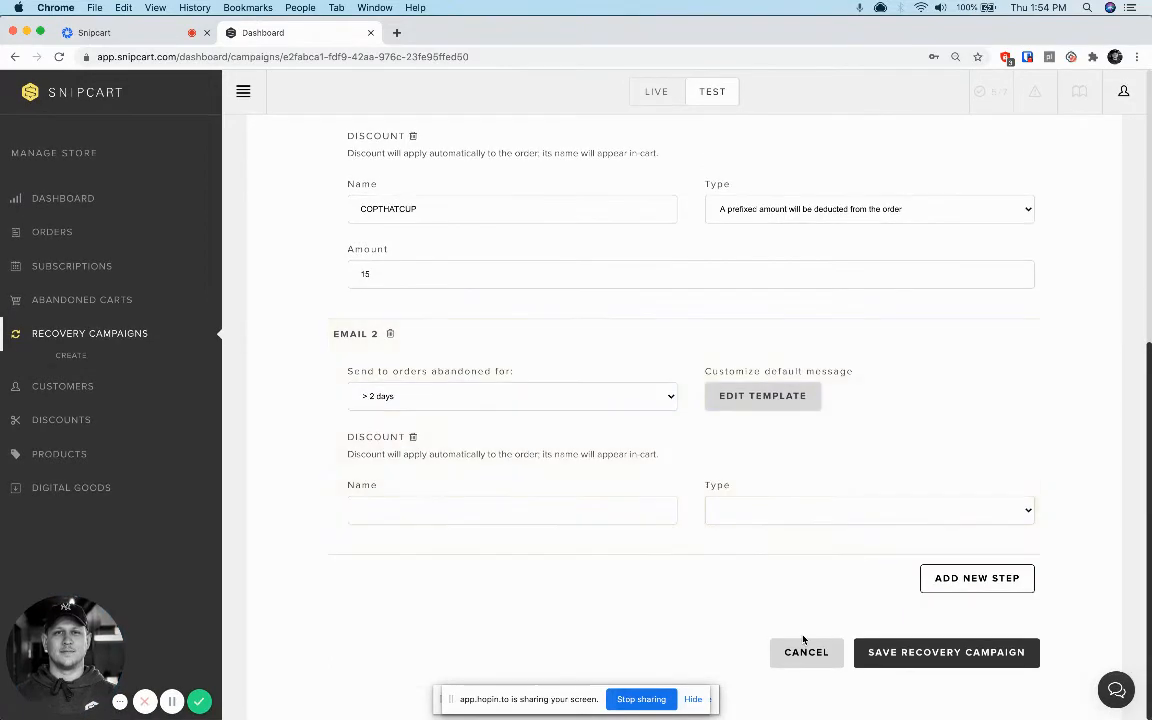
click(806, 652)
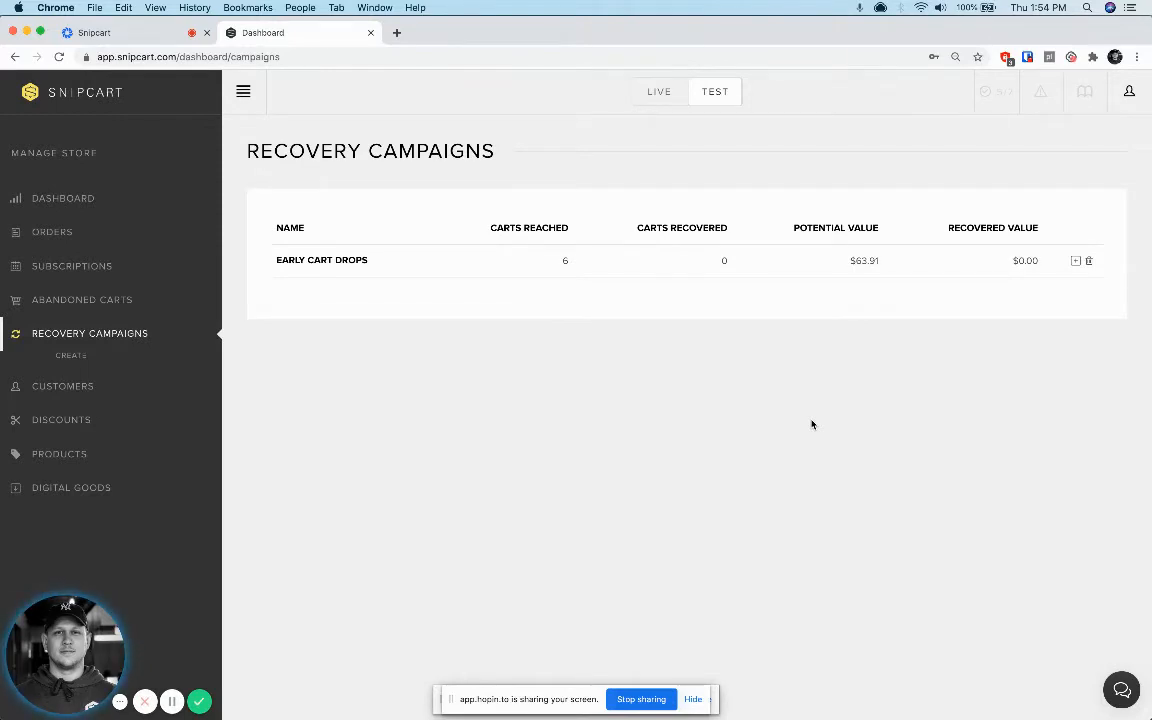
- Open the Customers page listing six customers with orders and totals
click(62, 367)
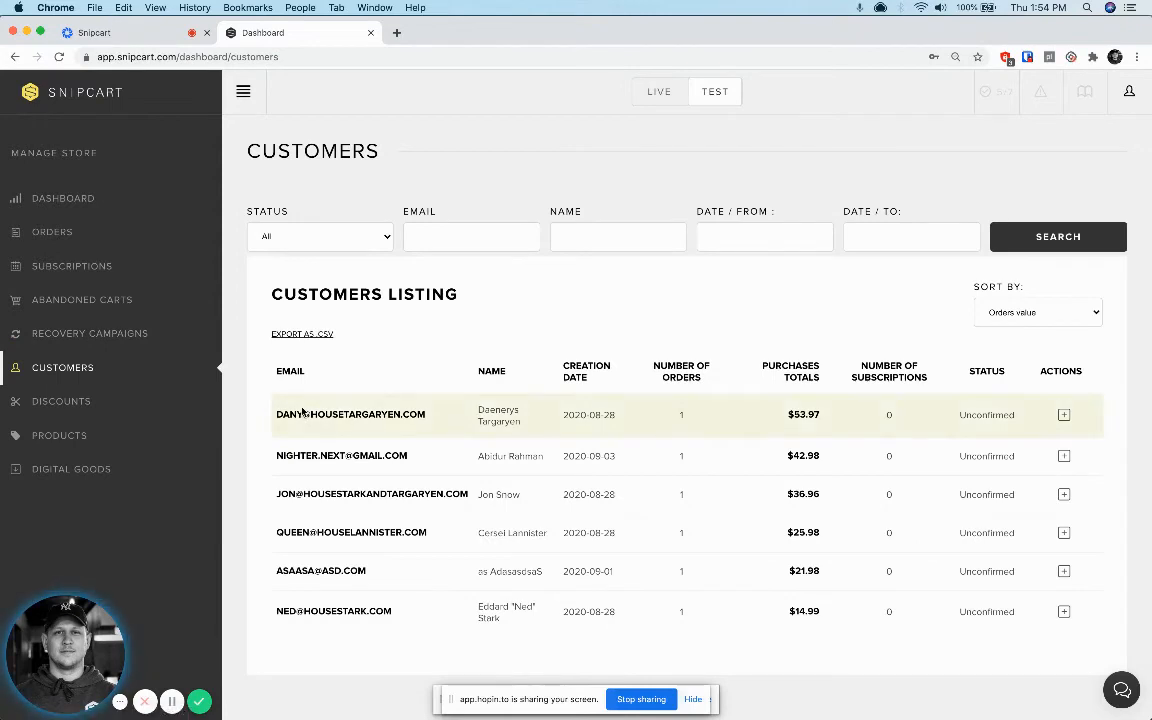
mouse_move(305, 415)
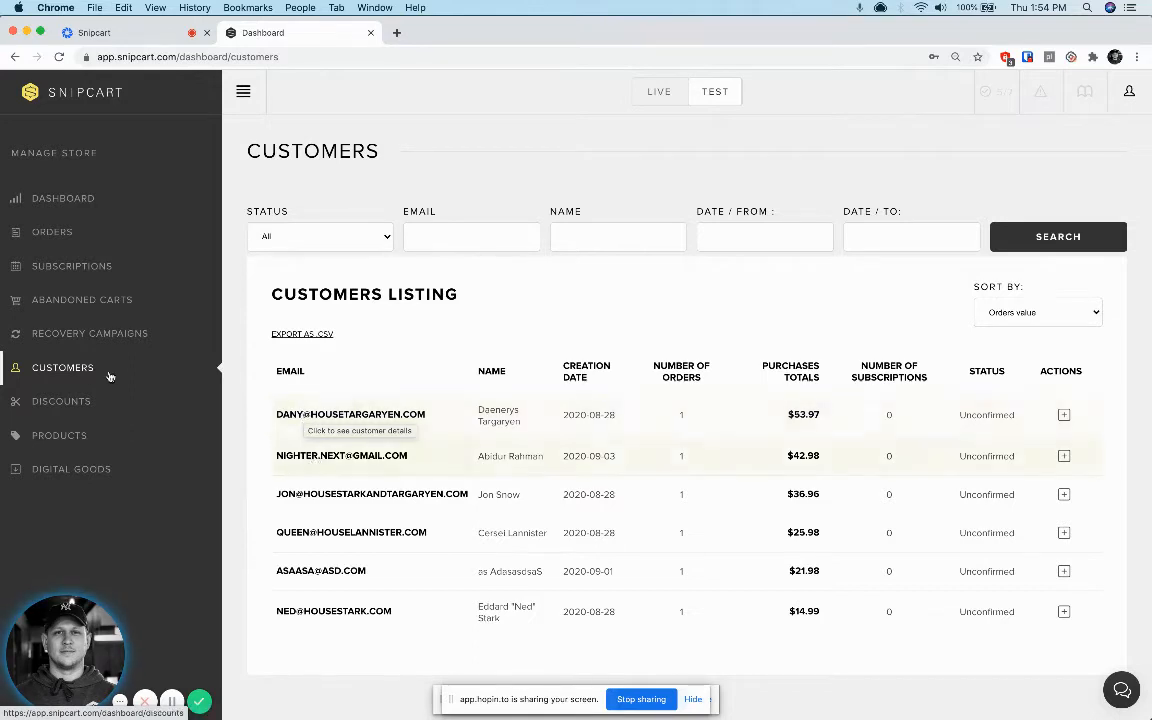
- Open the Discounts page showing A FREE CUPCAKE! and return to the Dashboard tab
click(61, 401)
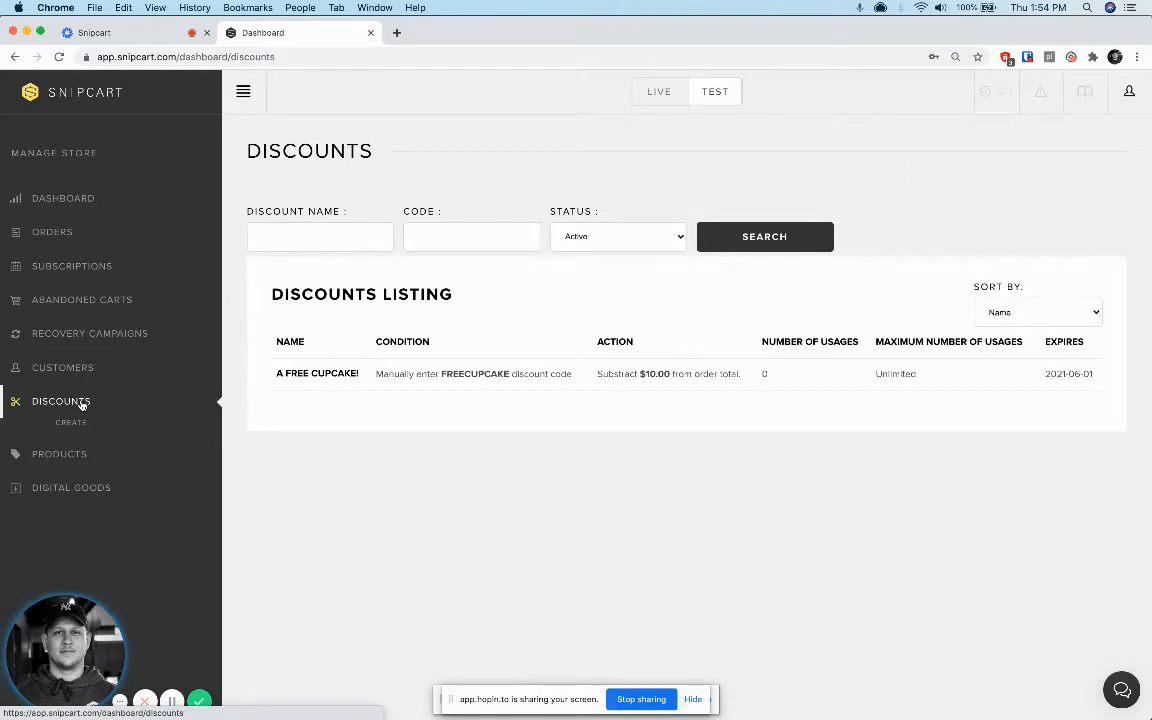
mouse_move(326, 464)
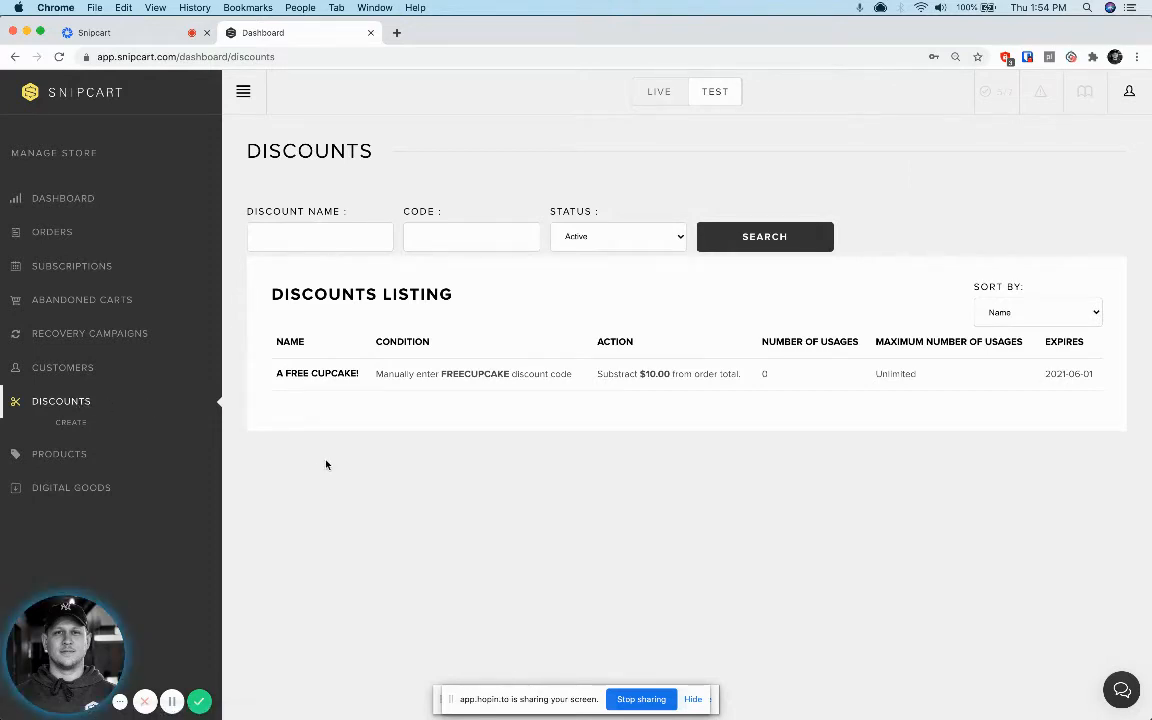
mouse_move(323, 383)
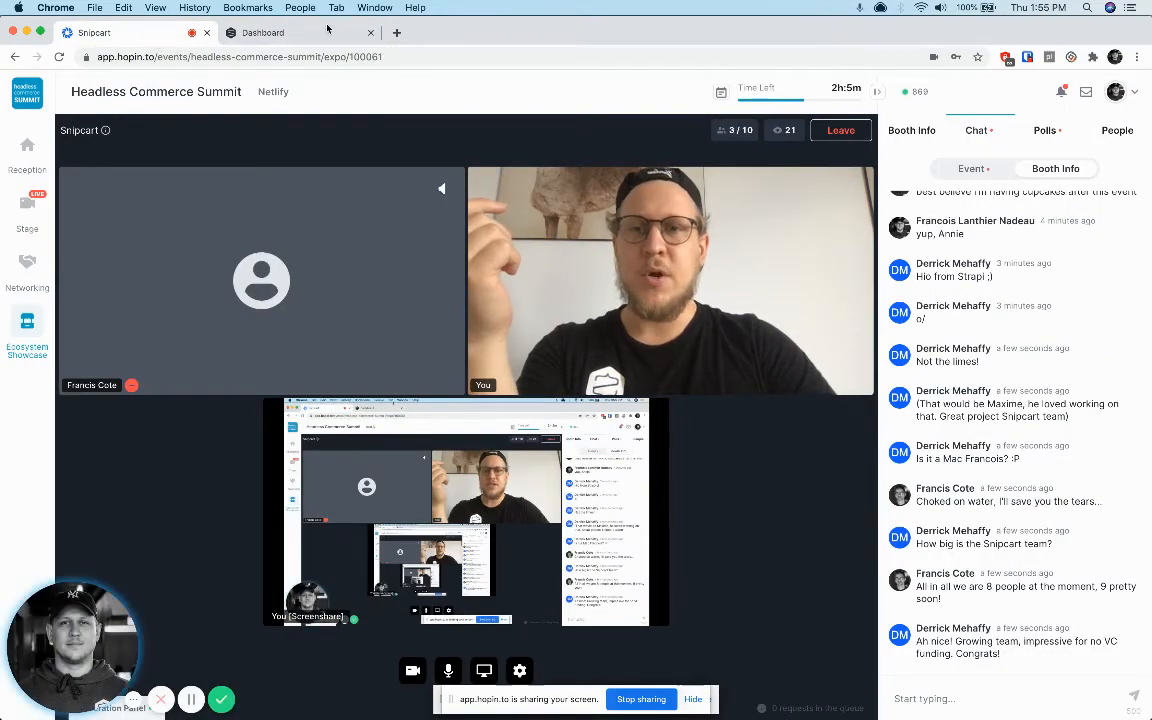
click(290, 32)
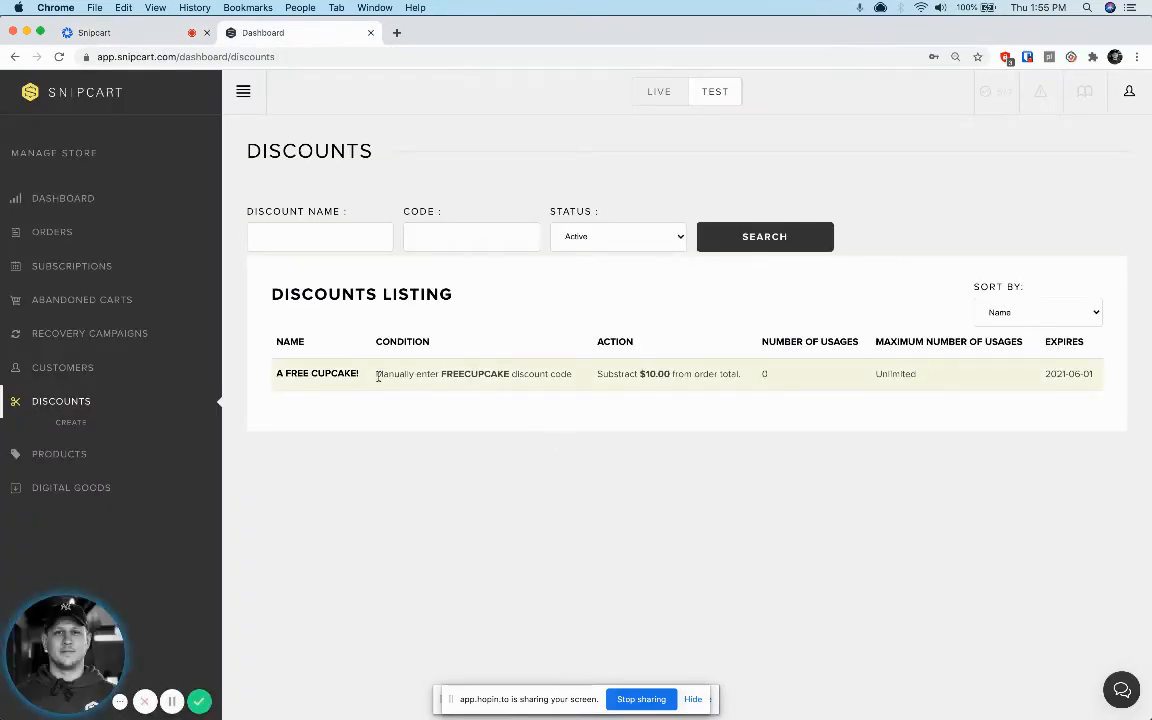
- Open the A FREE CUPCAKE! discount and select its FREECUPCAKE code
click(317, 373)
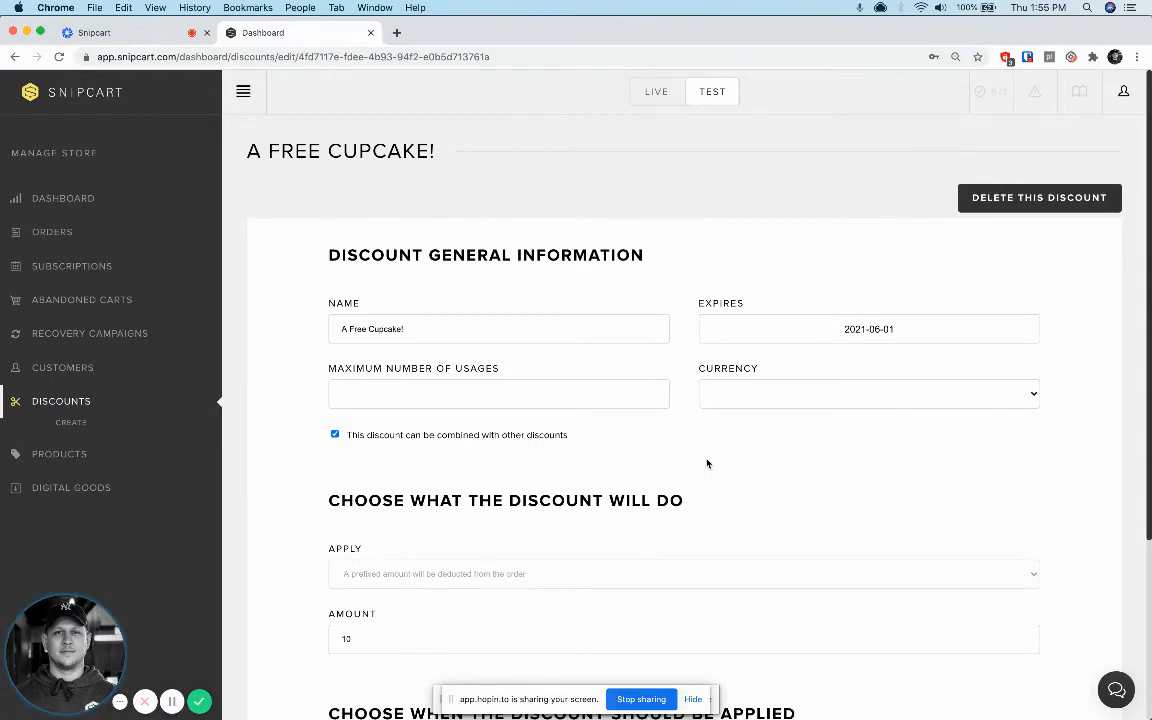
scroll(down, 3)
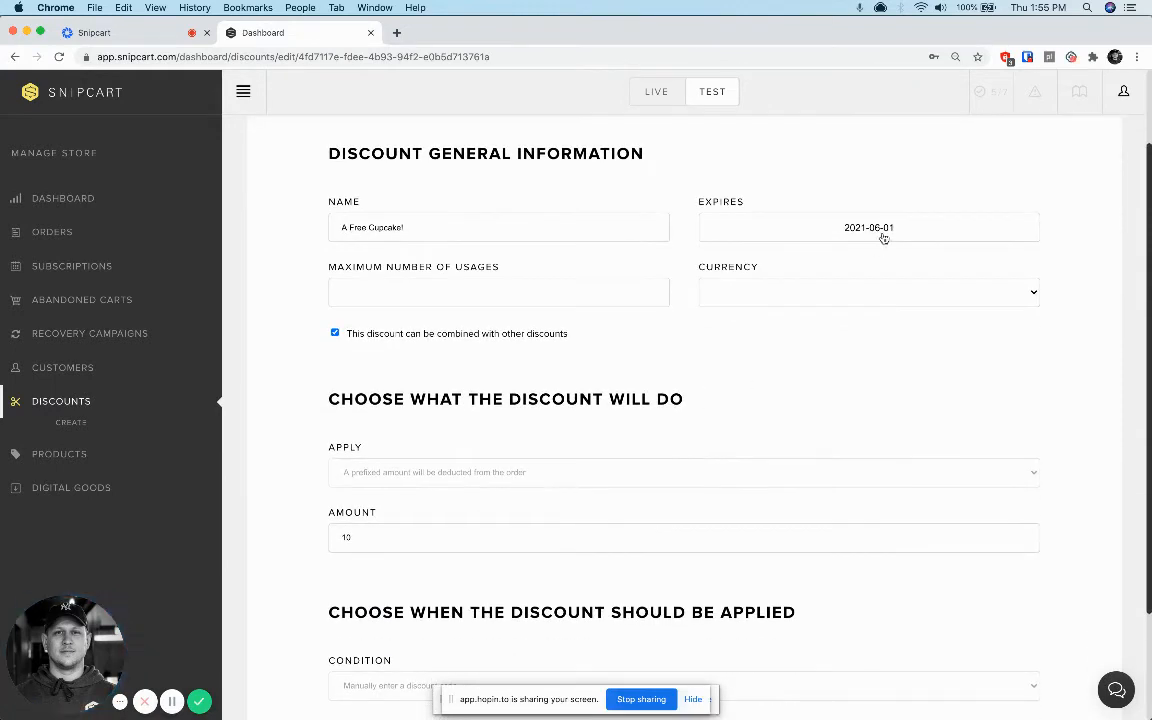
mouse_move(887, 233)
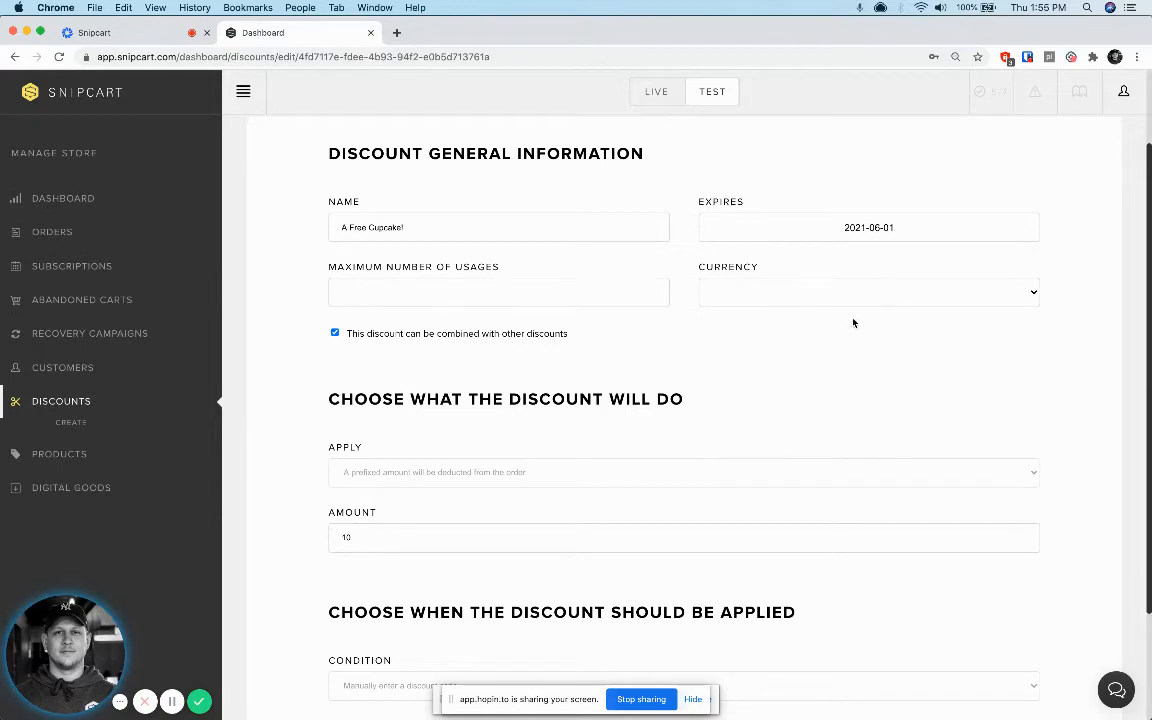
mouse_move(785, 455)
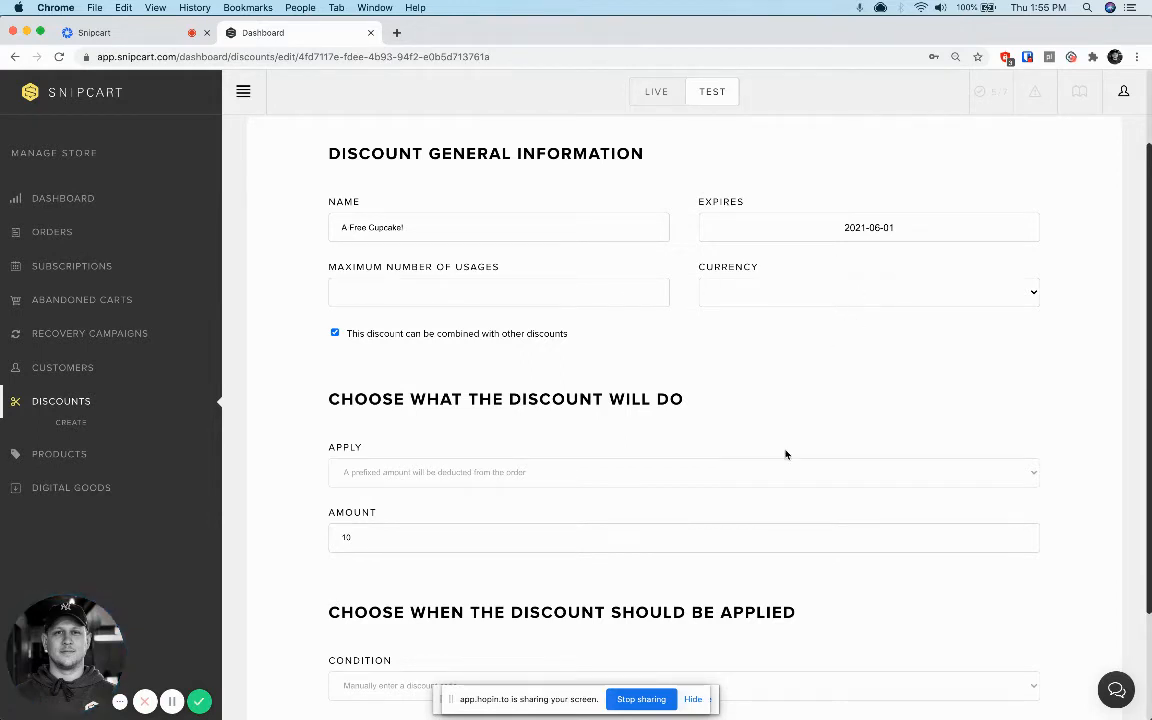
scroll(down, 3)
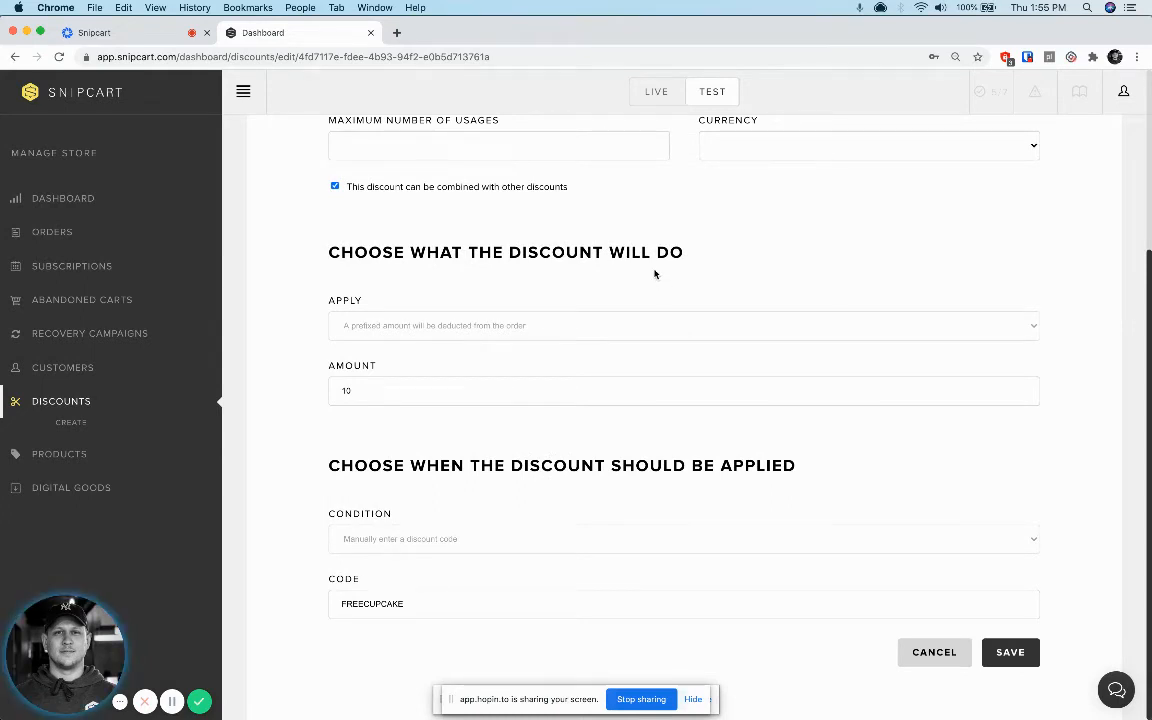
mouse_move(611, 250)
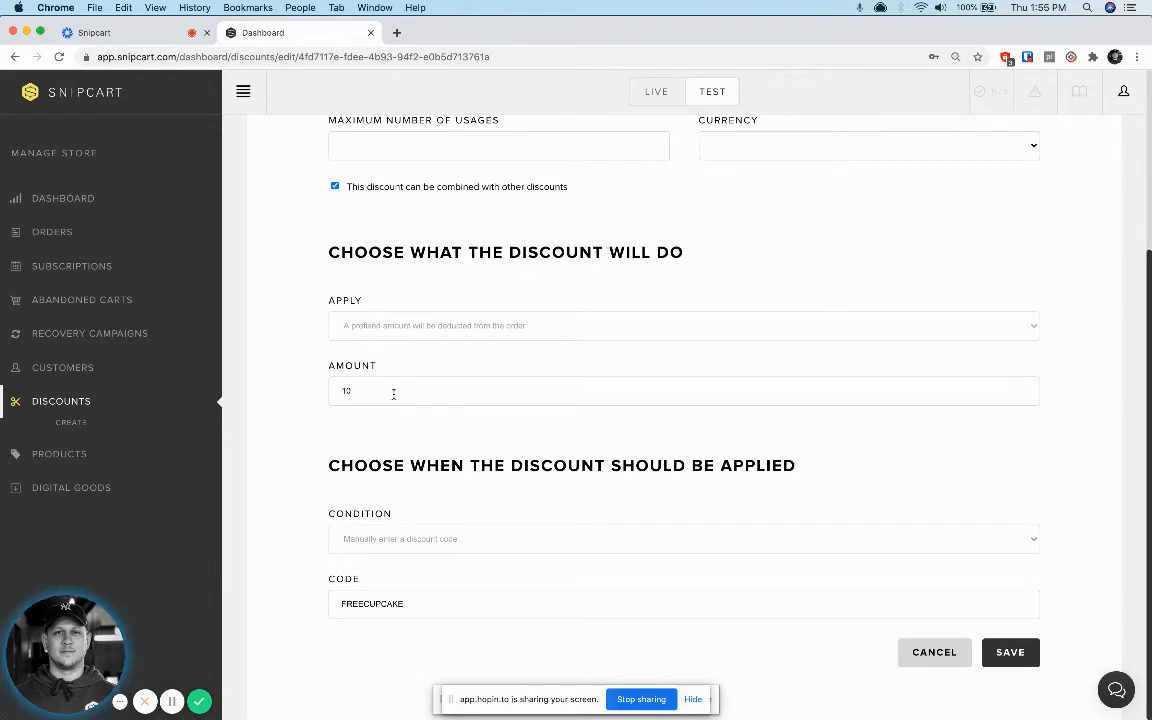
mouse_move(557, 478)
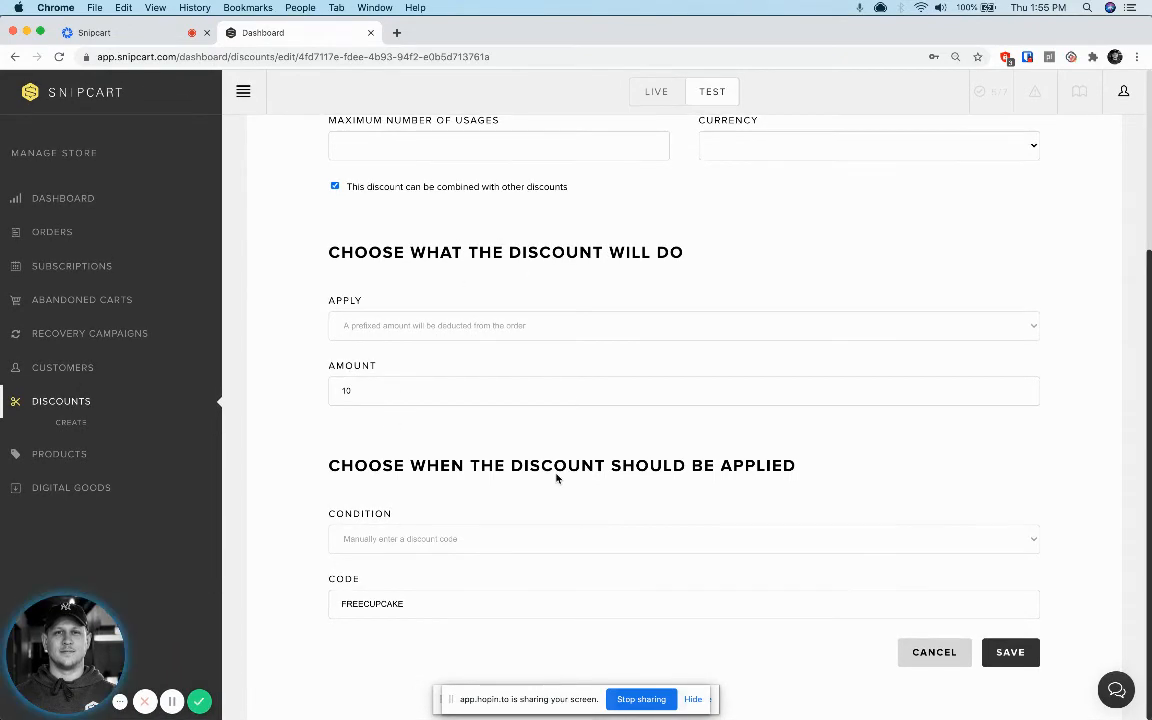
double_click(372, 603)
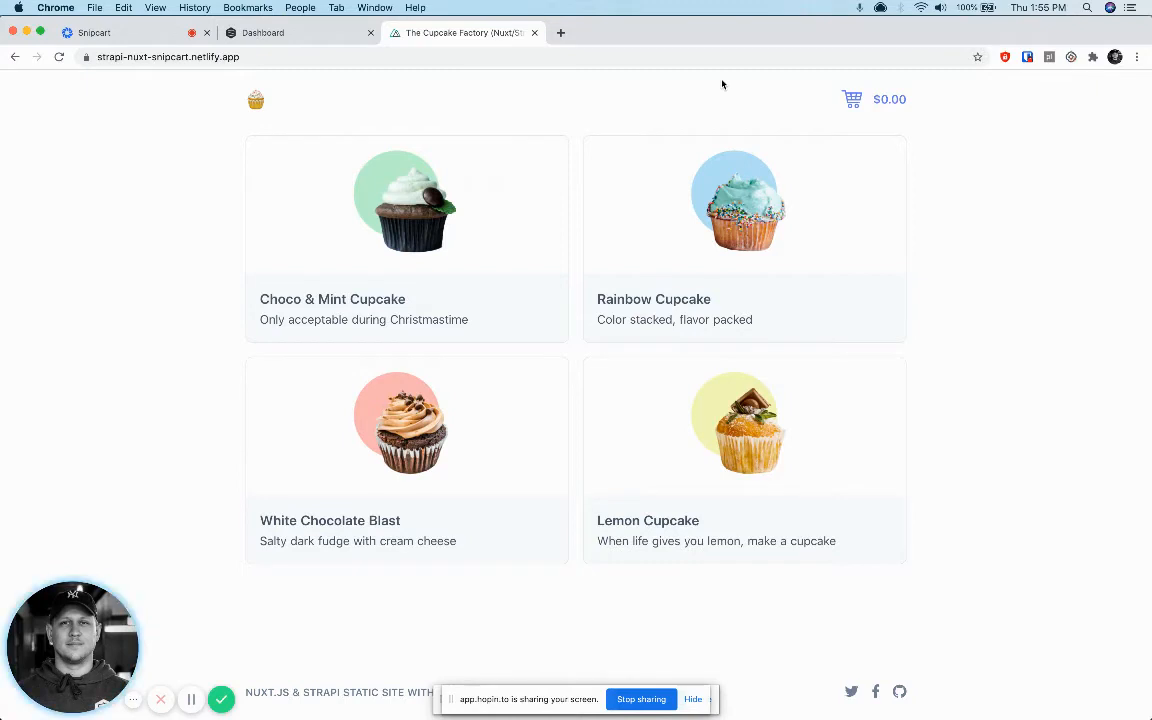
- Add a Rainbow Cupcake to the cart and apply FREECUPCAKE for a $0.00 total
click(744, 425)
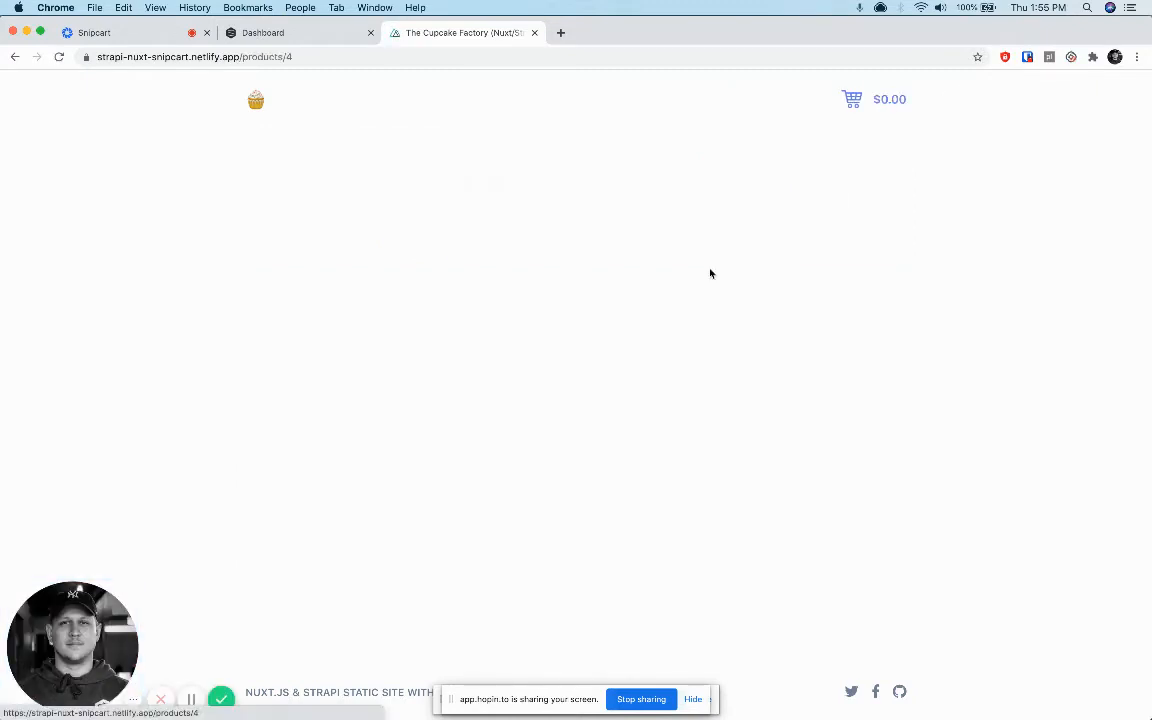
click(852, 99)
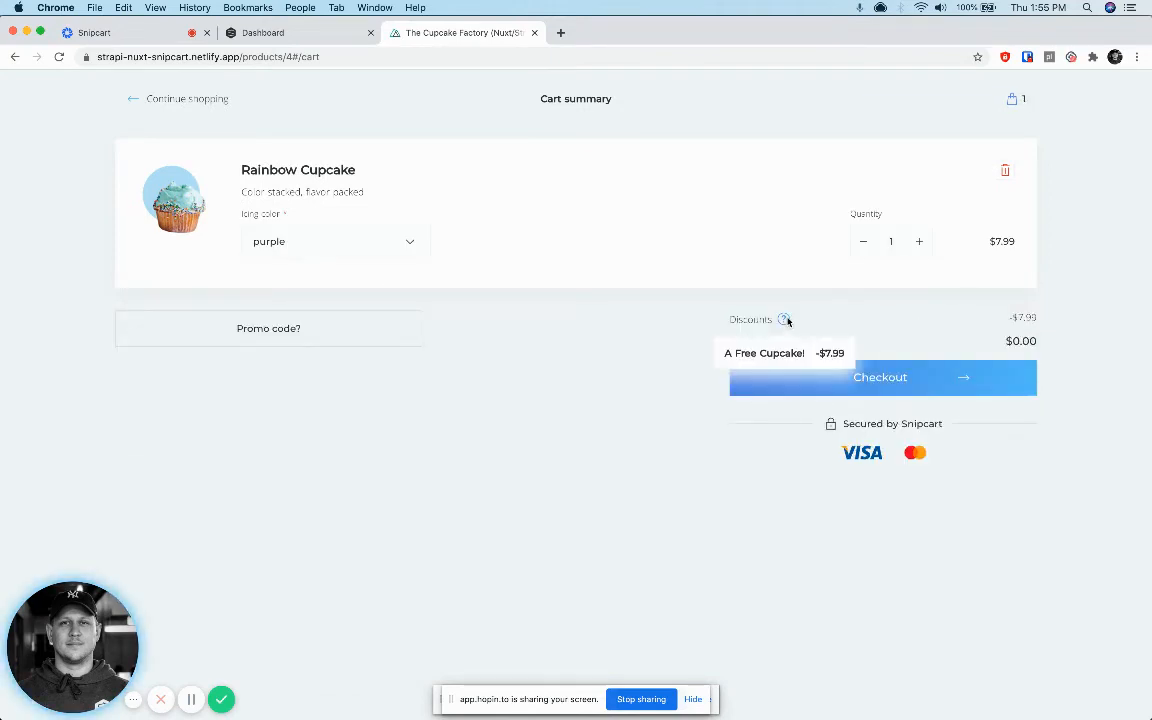
click(268, 328)
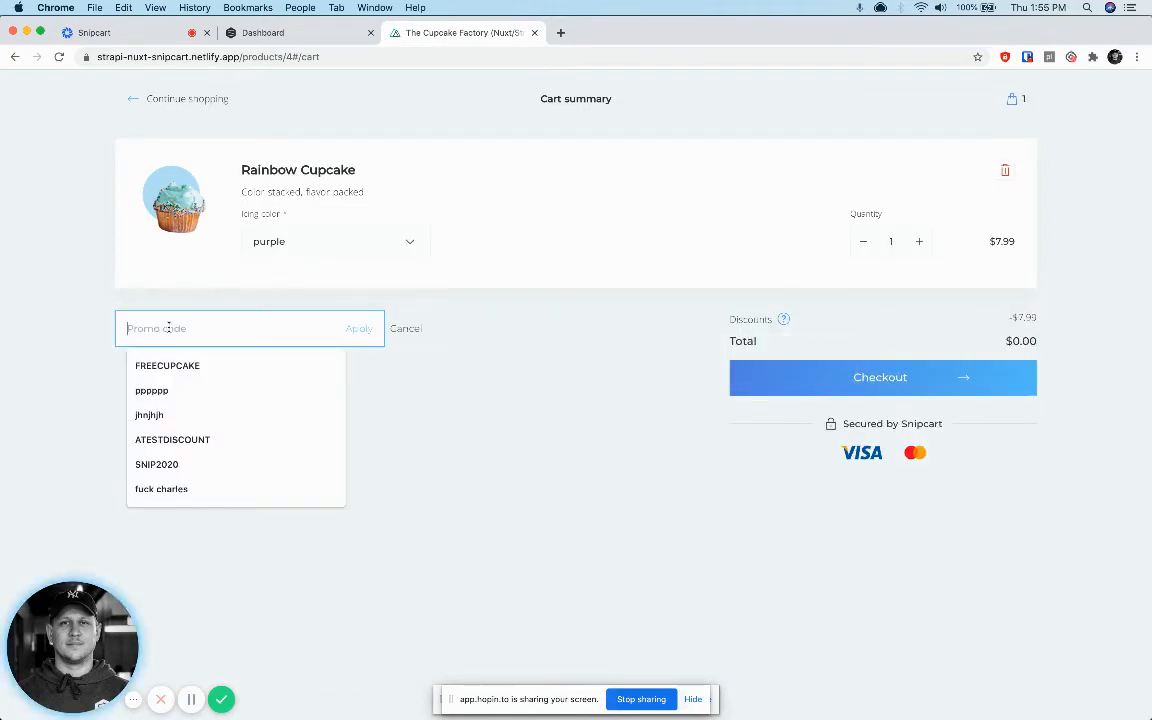
click(167, 365)
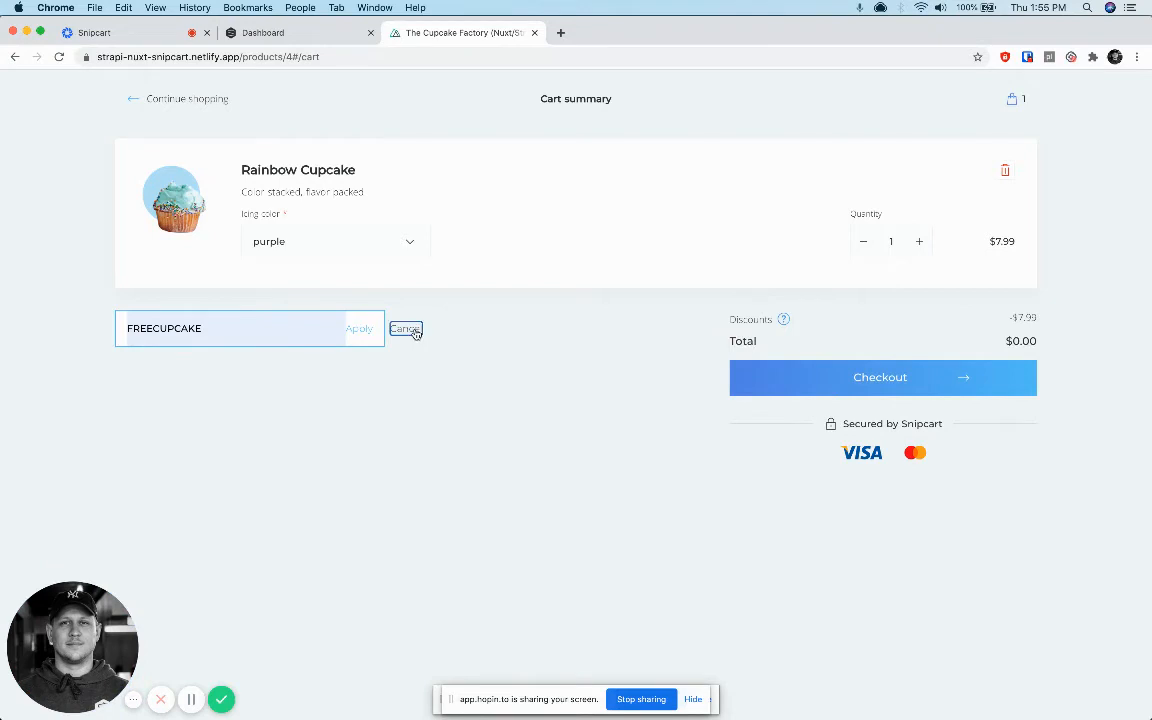
click(262, 32)
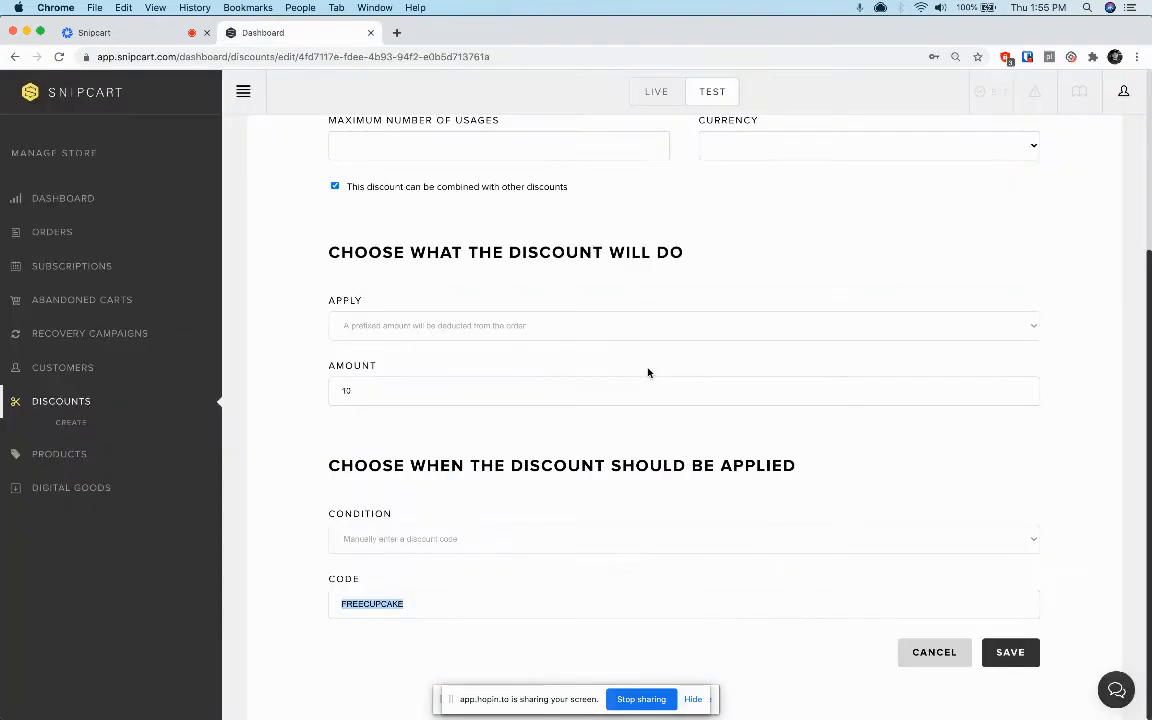
- Open the Products page listing four cupcakes and their stock
click(59, 435)
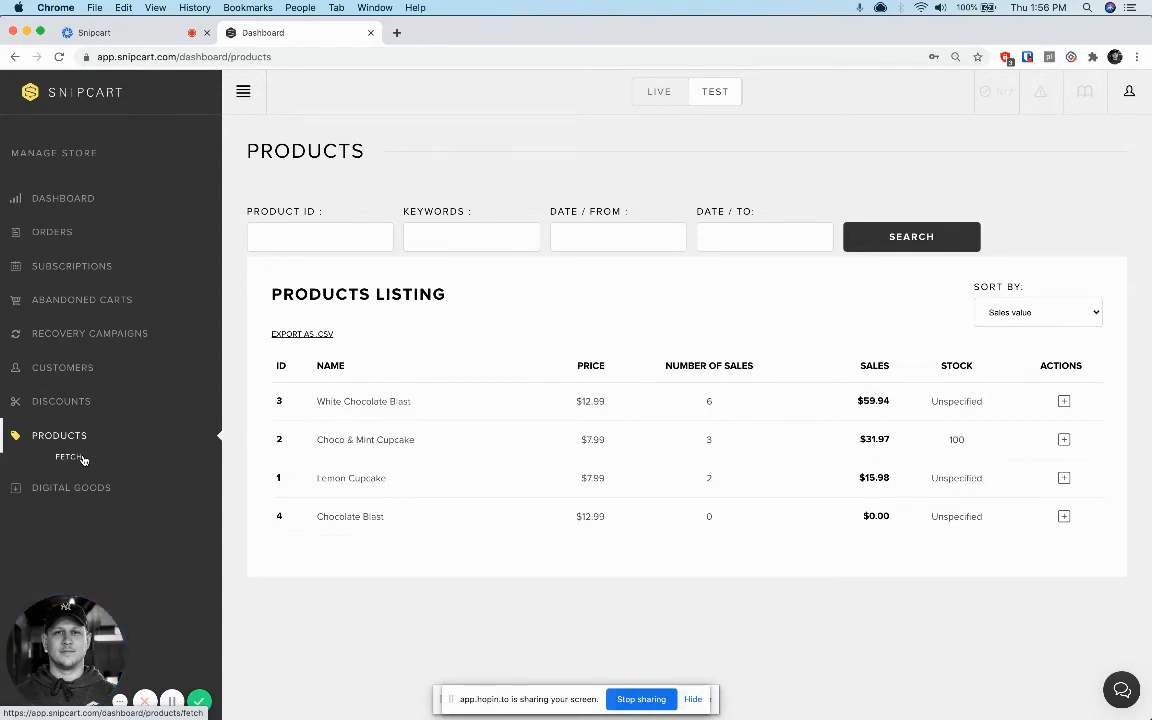
click(68, 457)
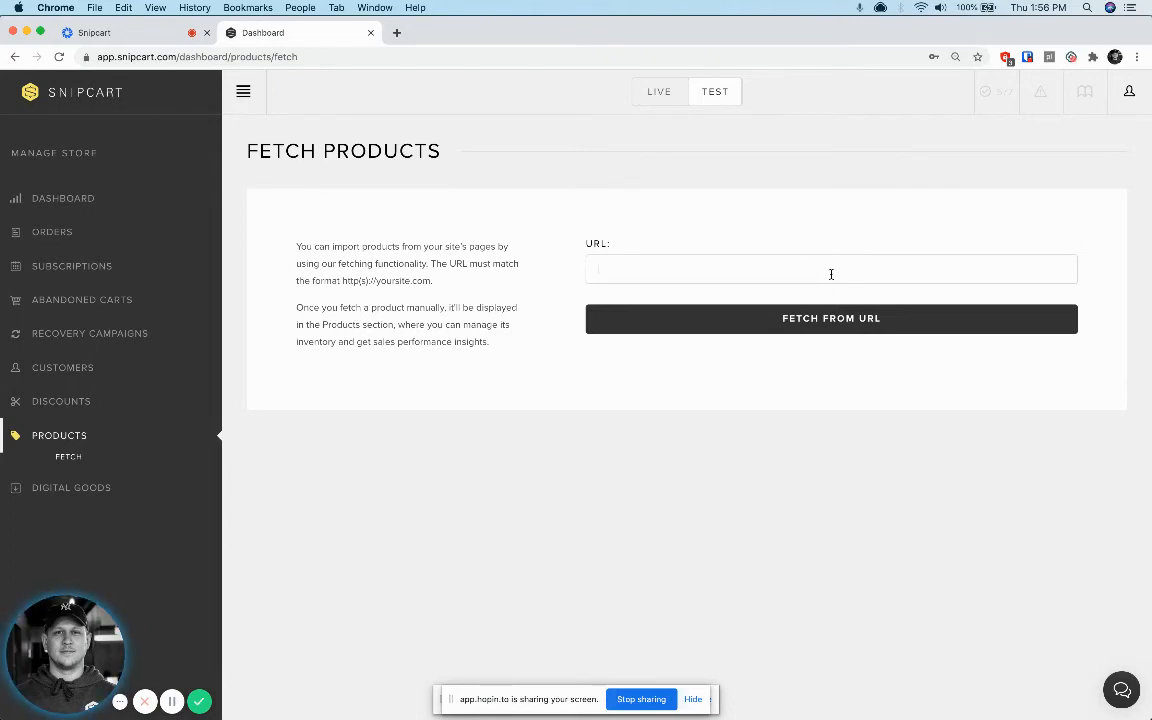
click(59, 435)
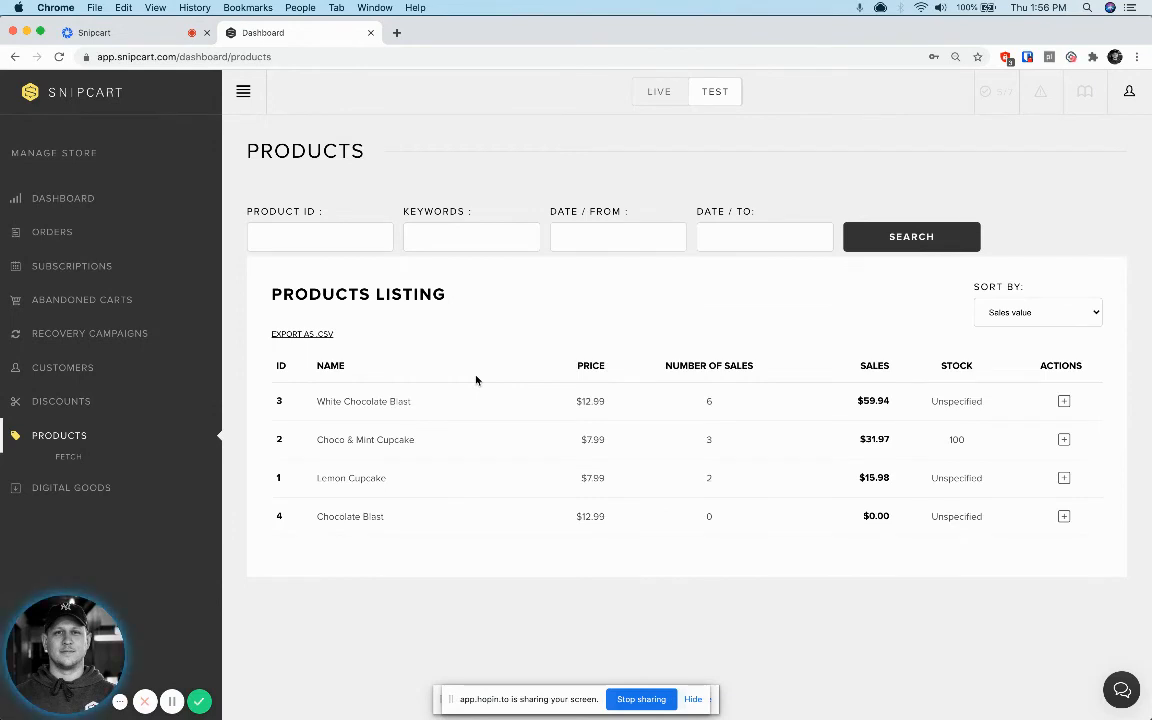
mouse_move(895, 401)
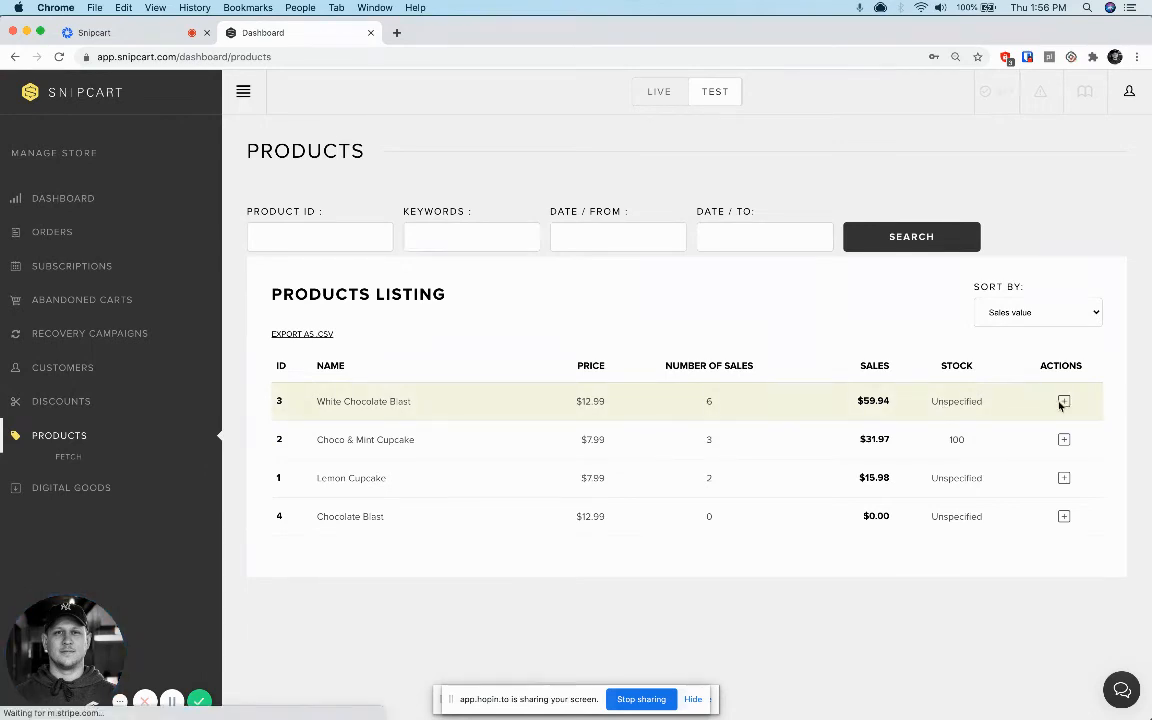
- Save White Chocolate Blast's inventory as 200 in stock with out-of-stock purchases allowed
click(1063, 401)
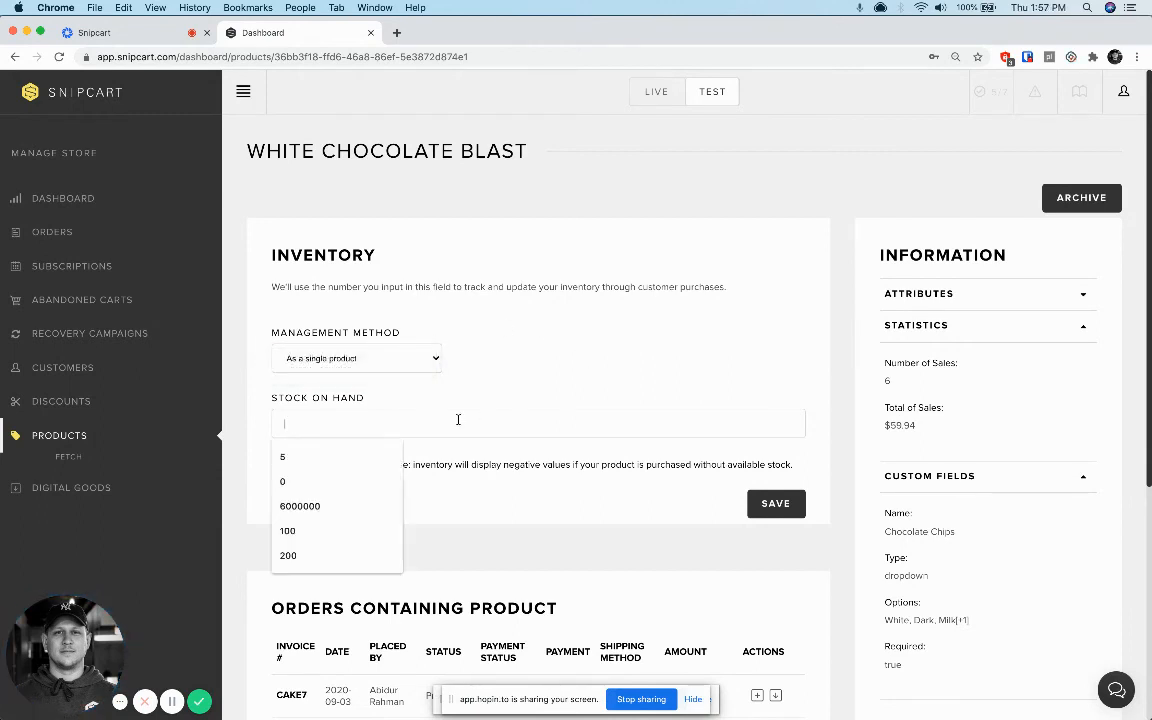
click(288, 555)
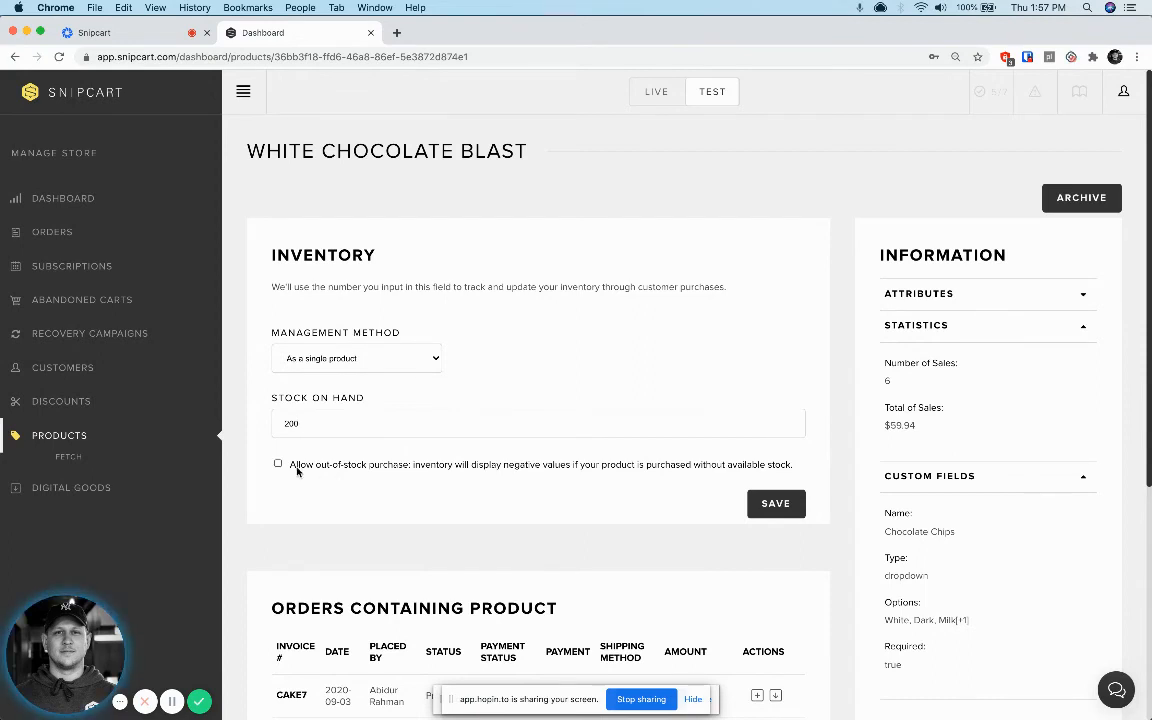
click(278, 463)
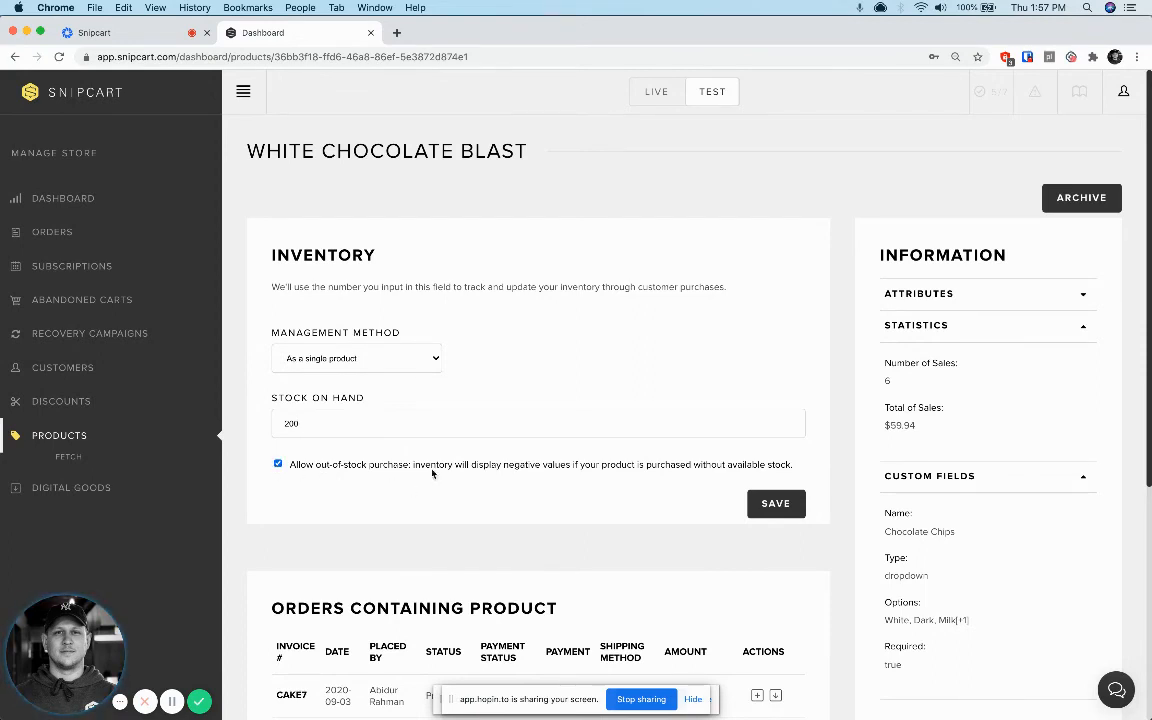
click(775, 503)
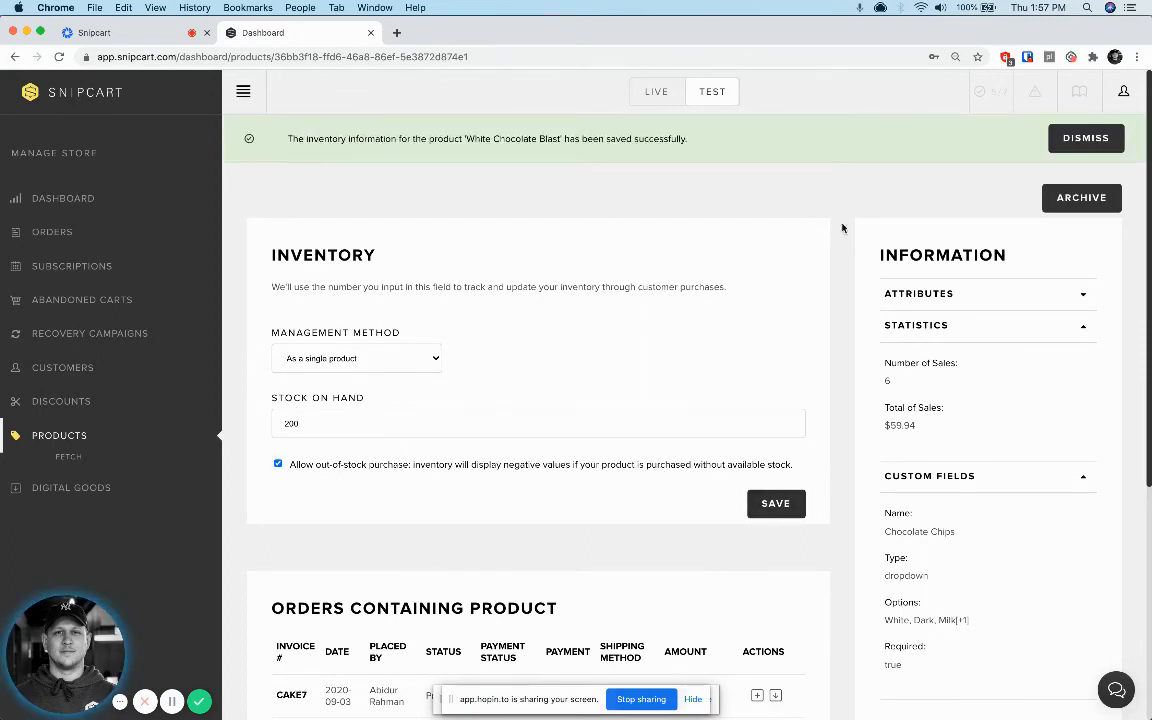
click(59, 434)
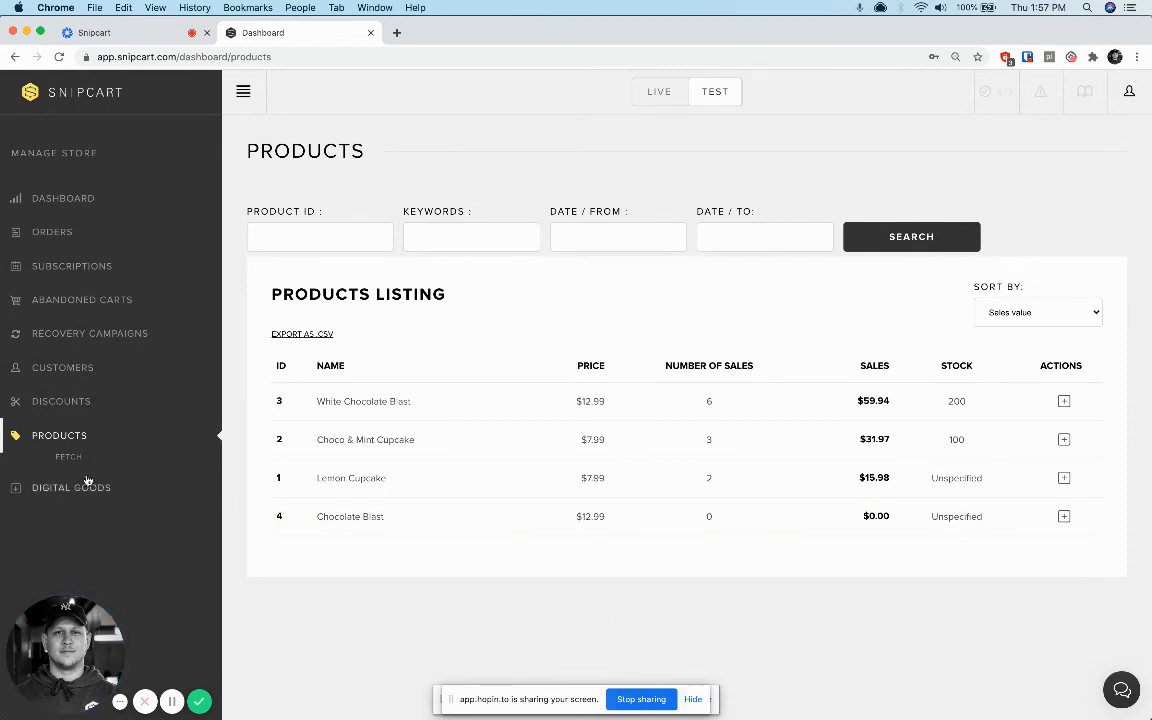
- Open the Digital Goods page from the sidebar
click(71, 487)
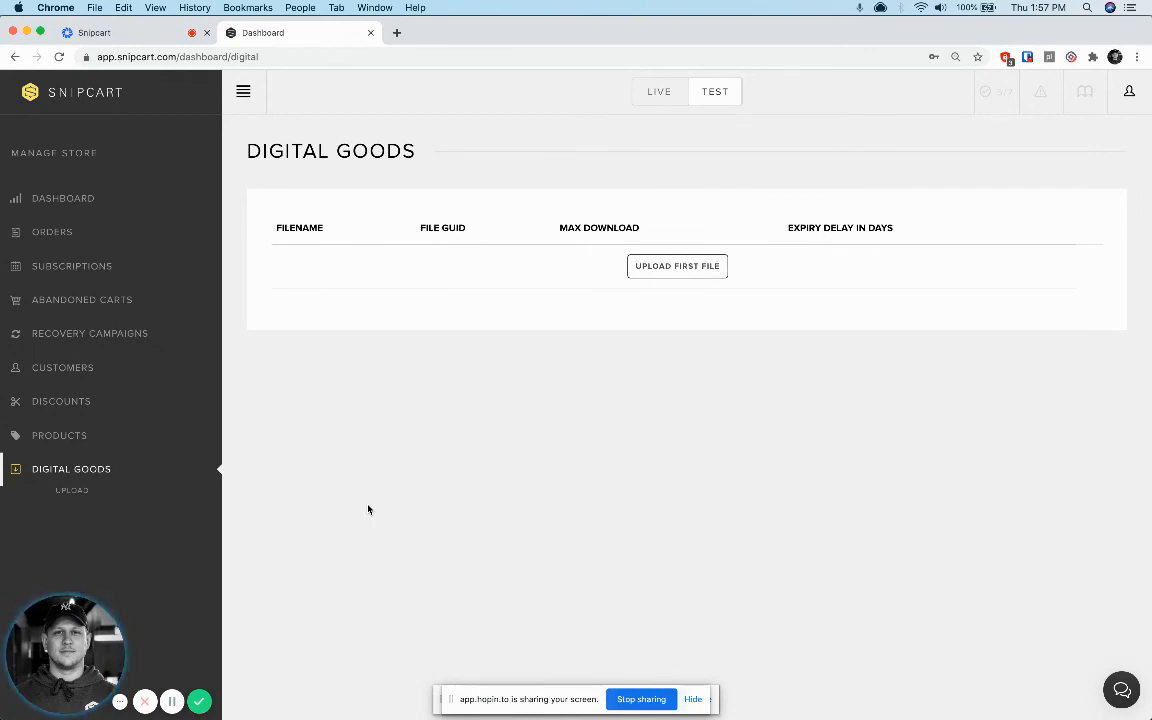
mouse_move(562, 369)
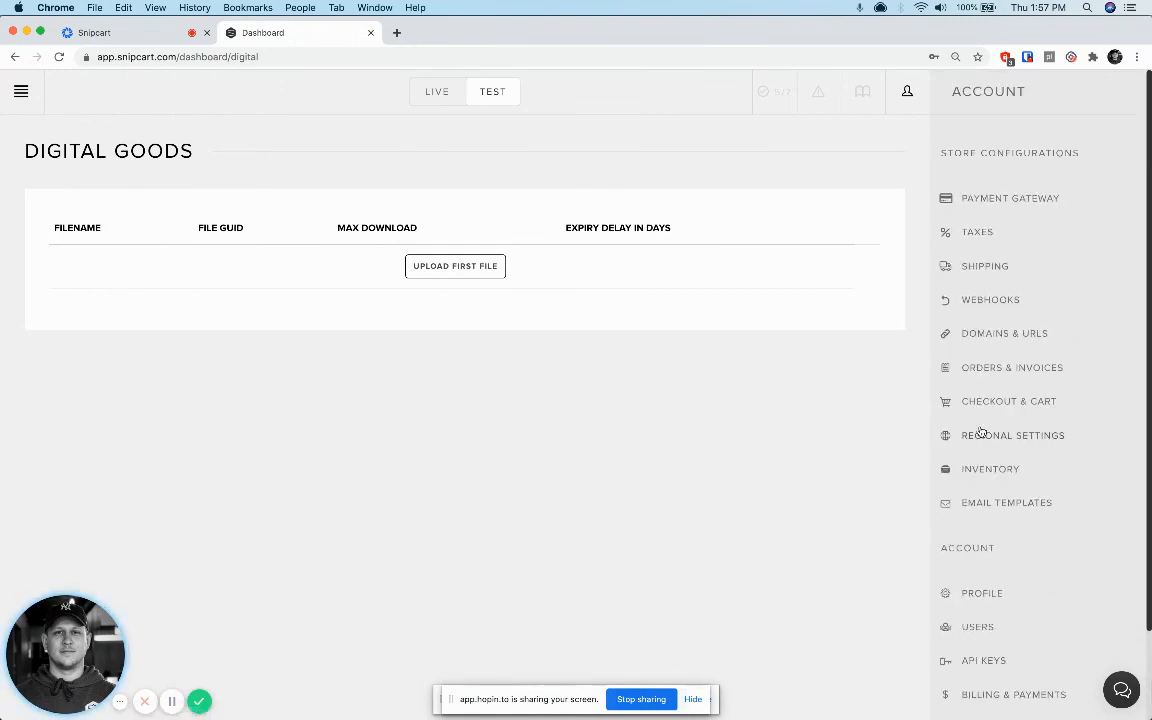
mouse_move(1012, 435)
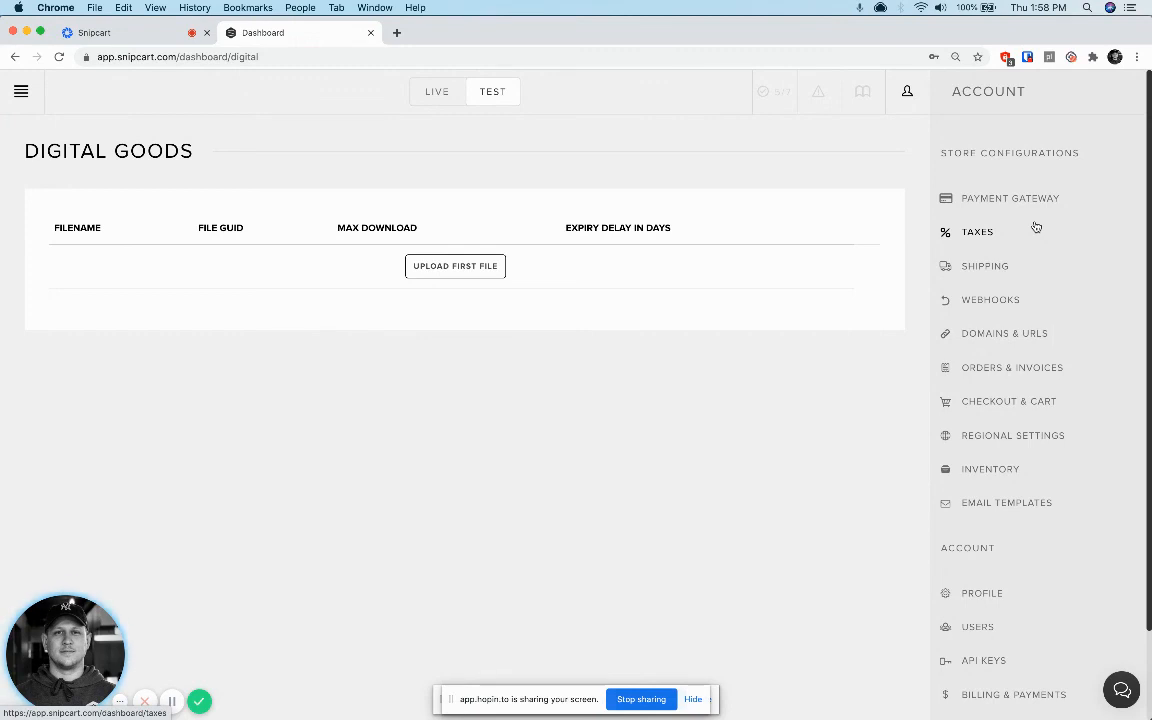
- Open Users from the Account panel to view the single owner account
scroll(down, 3)
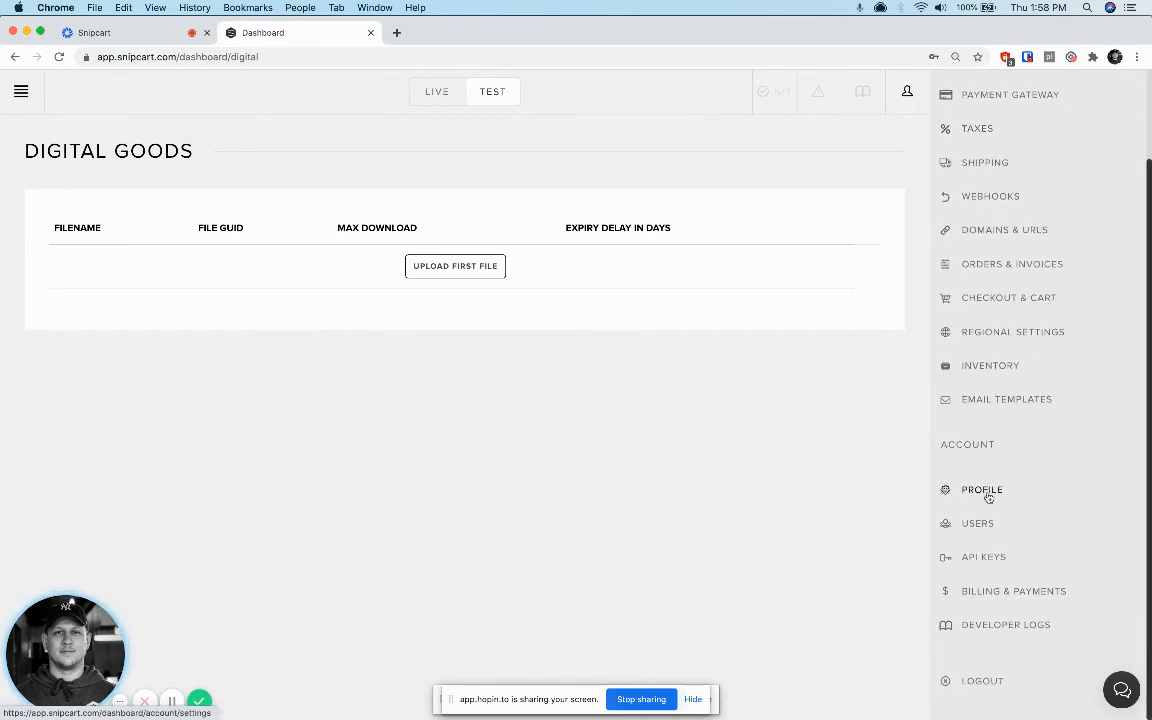
click(977, 523)
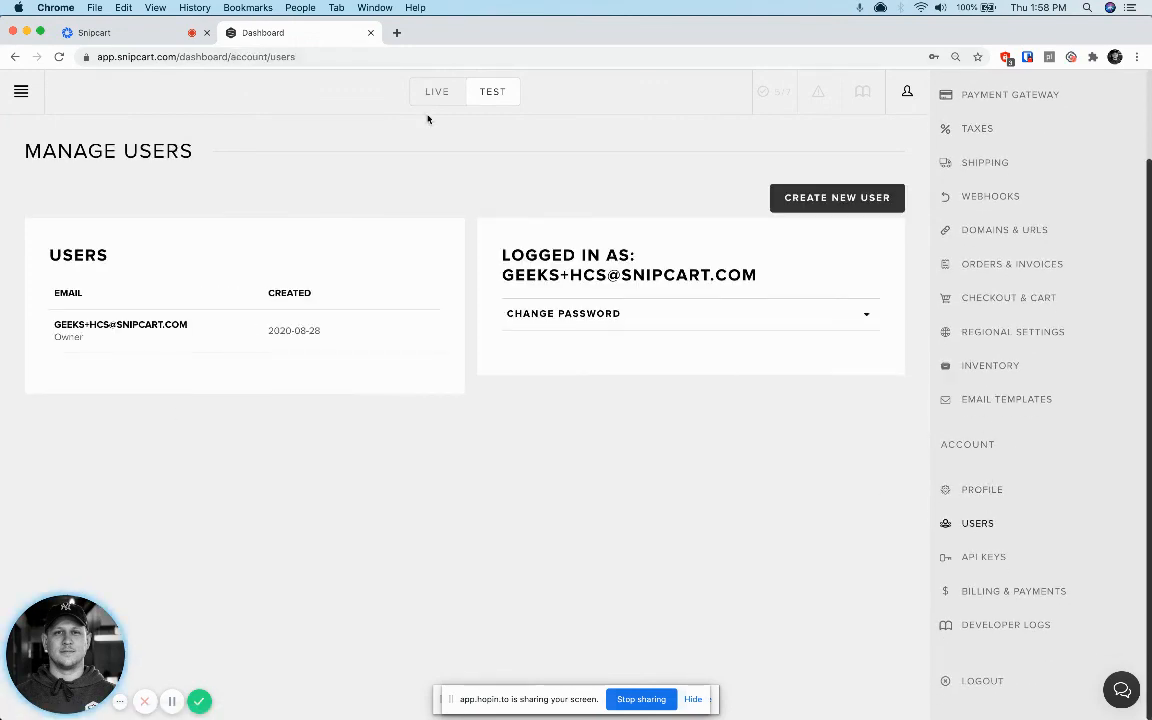
mouse_move(569, 581)
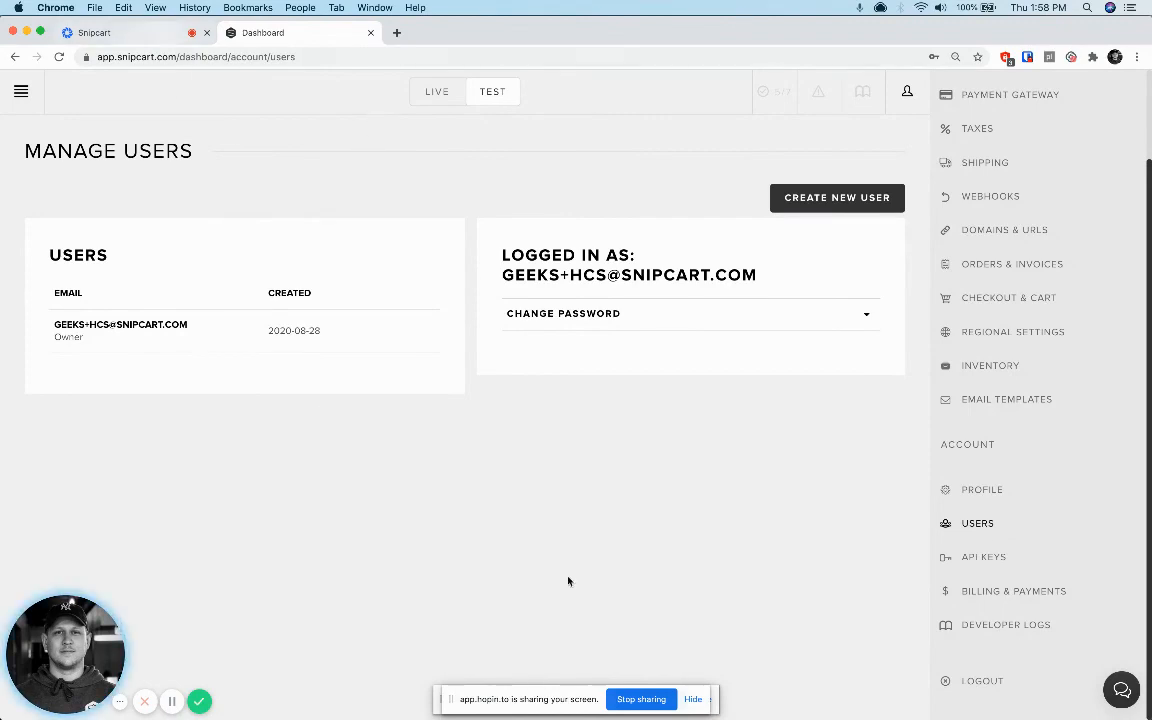